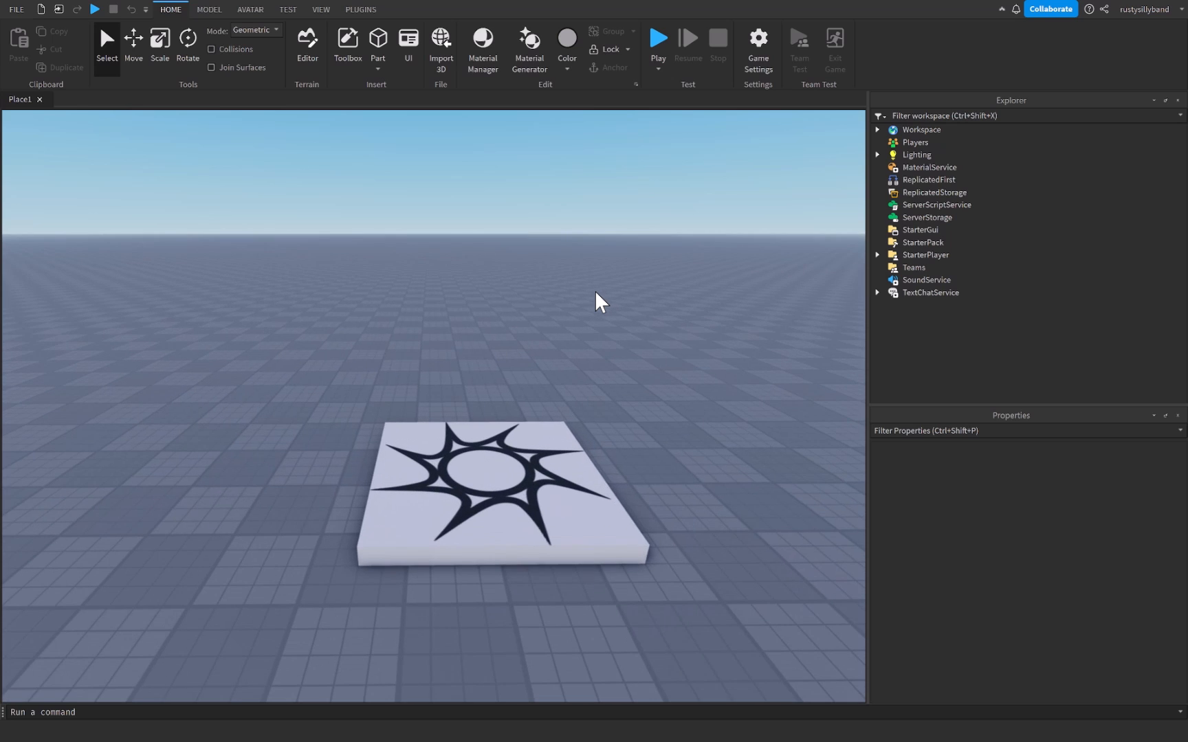
- Insert a RemoteEvent inside ReplicatedStorage
click(935, 193)
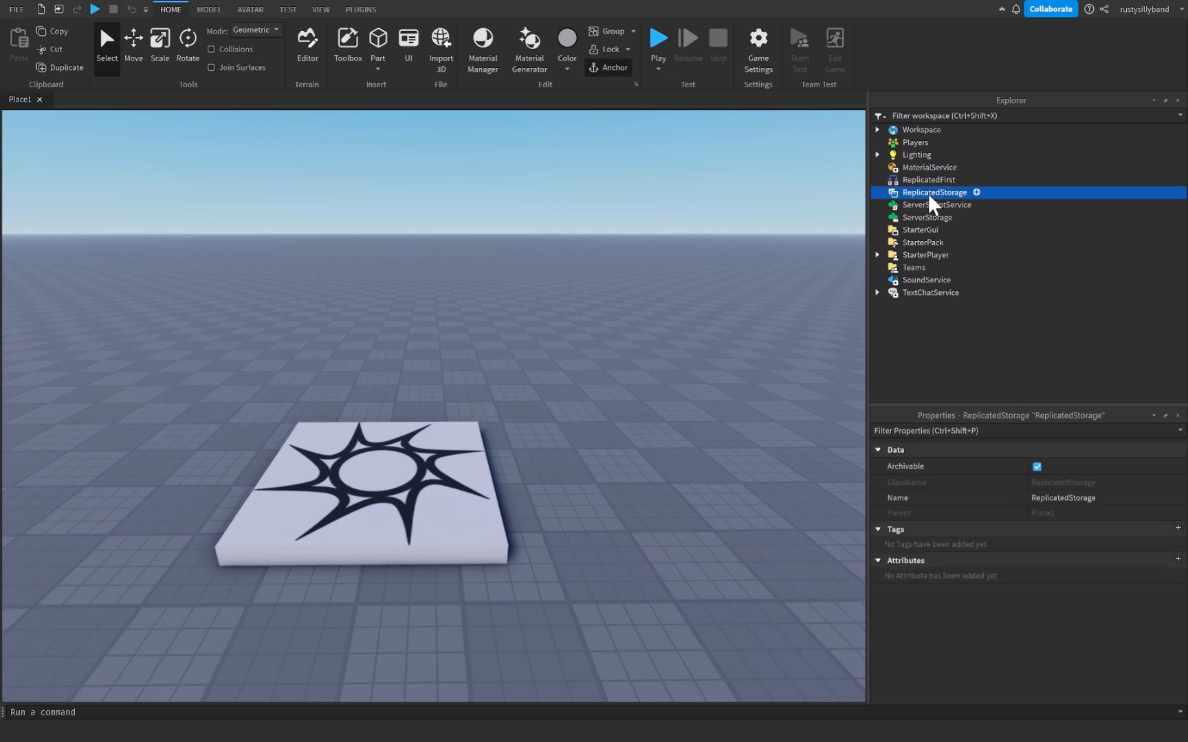
mouse_move(976, 207)
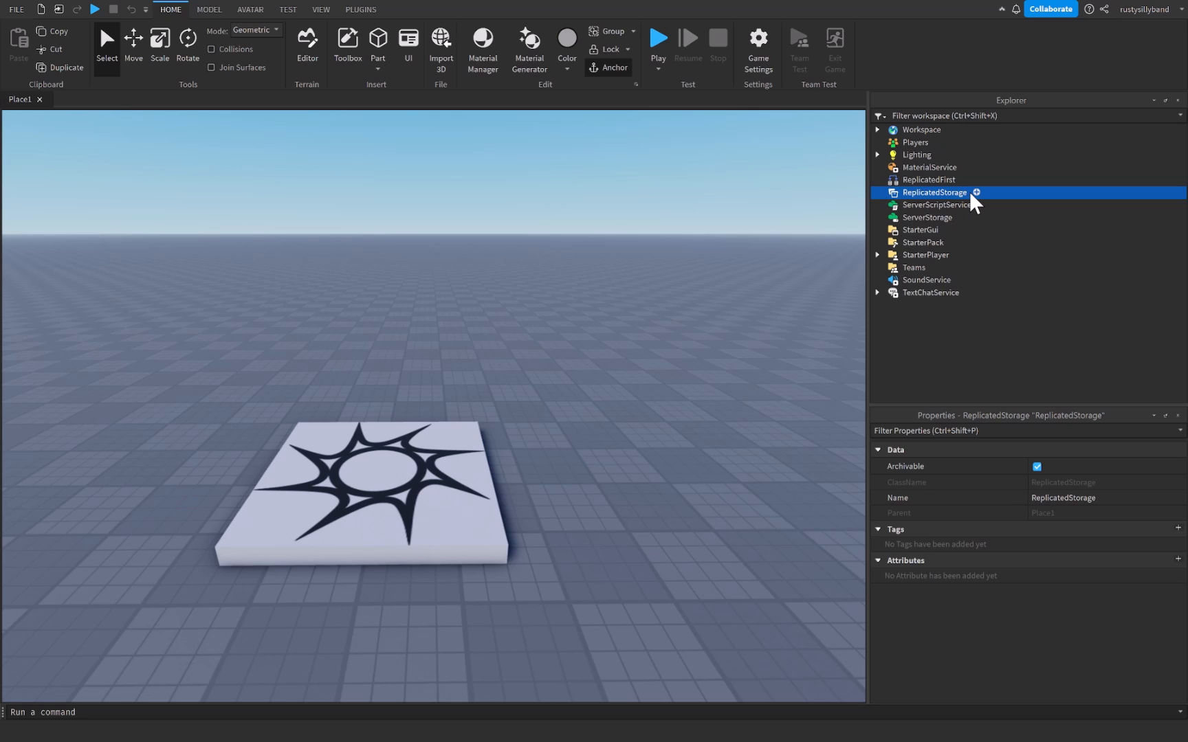
click(976, 192)
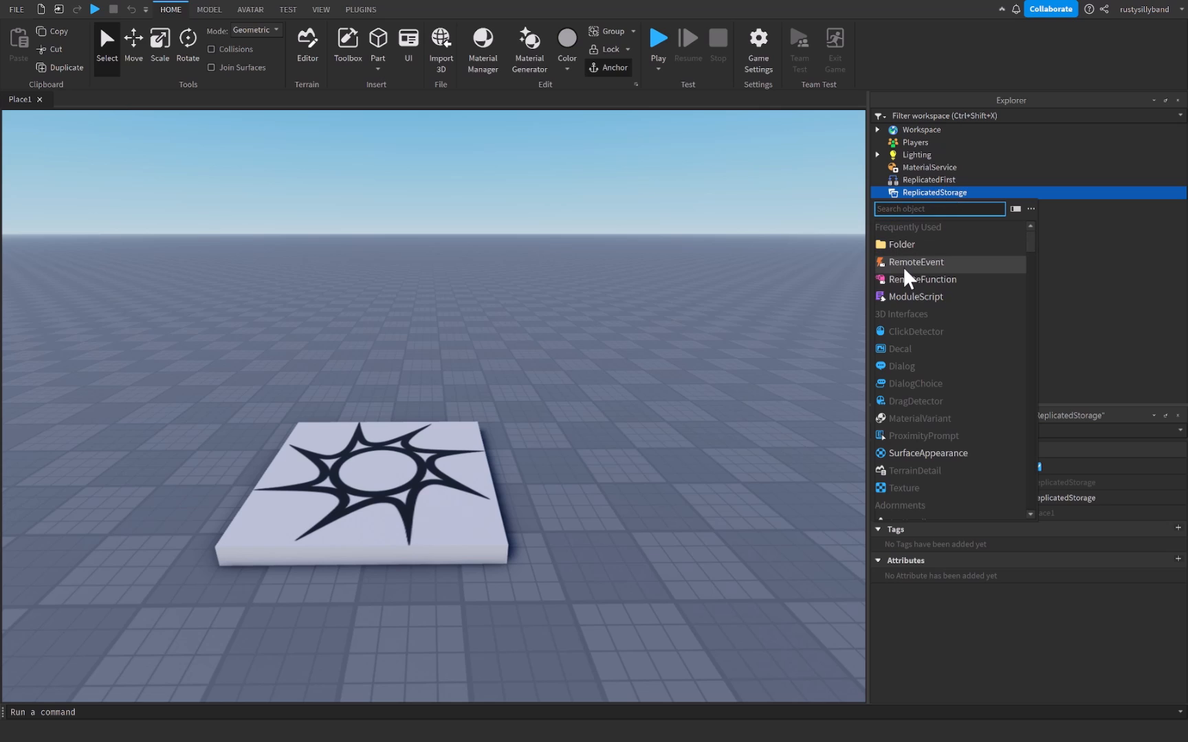
click(916, 262)
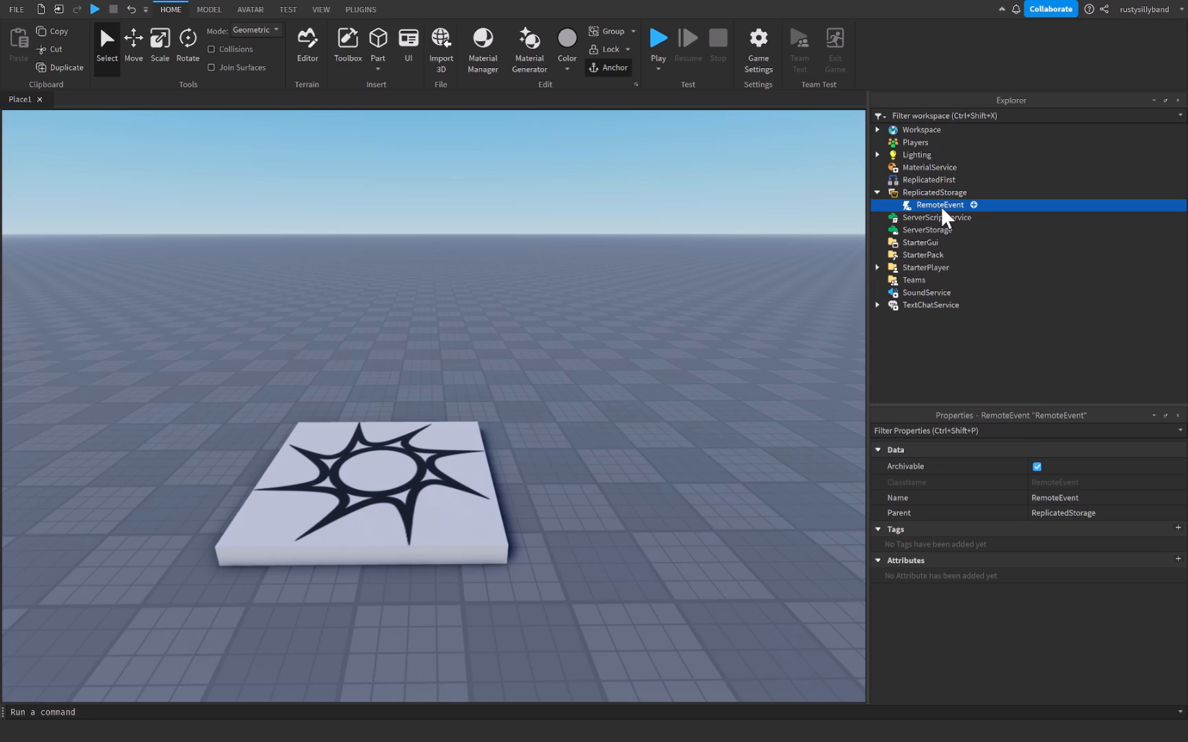
mouse_move(939, 214)
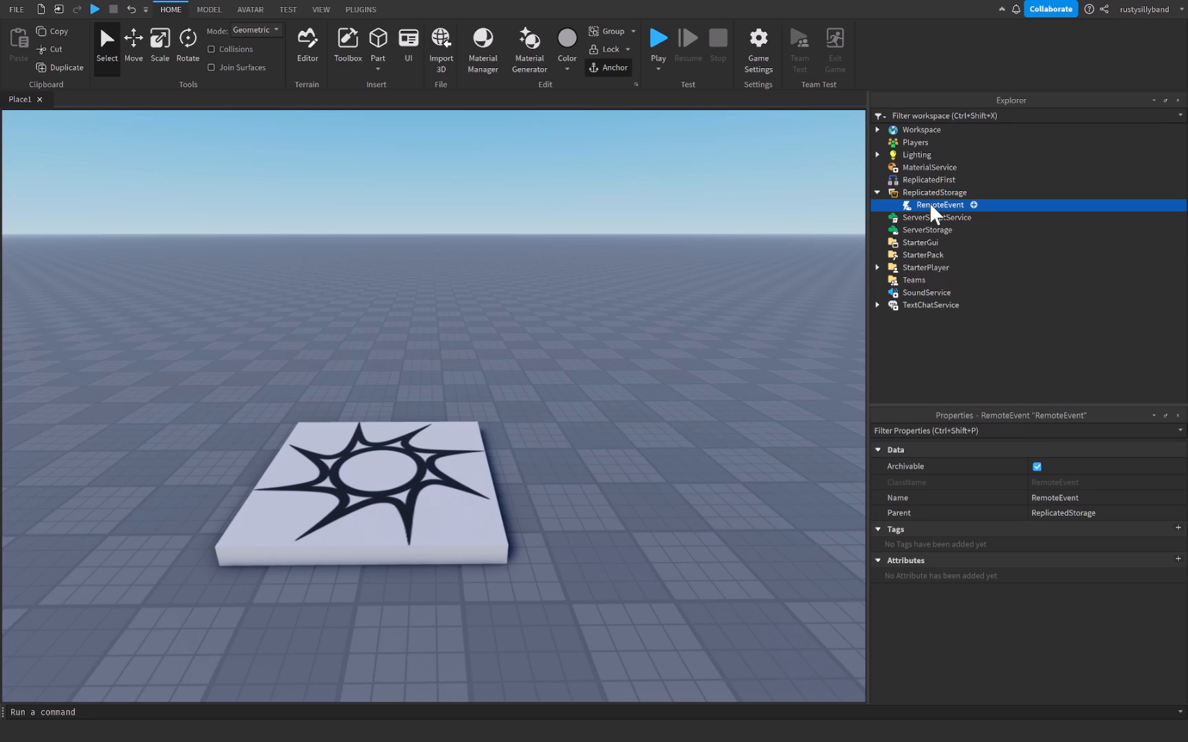
- Insert a new LocalScript inside StarterCharacterScripts
click(936, 217)
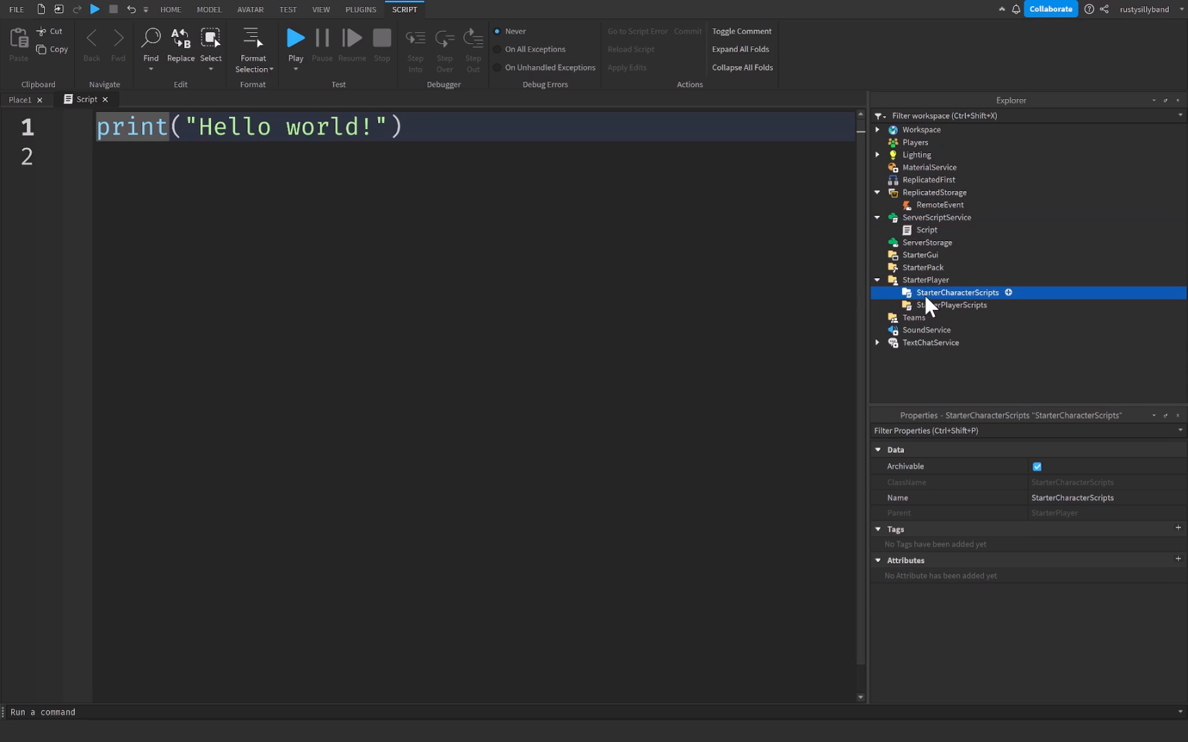
click(1007, 293)
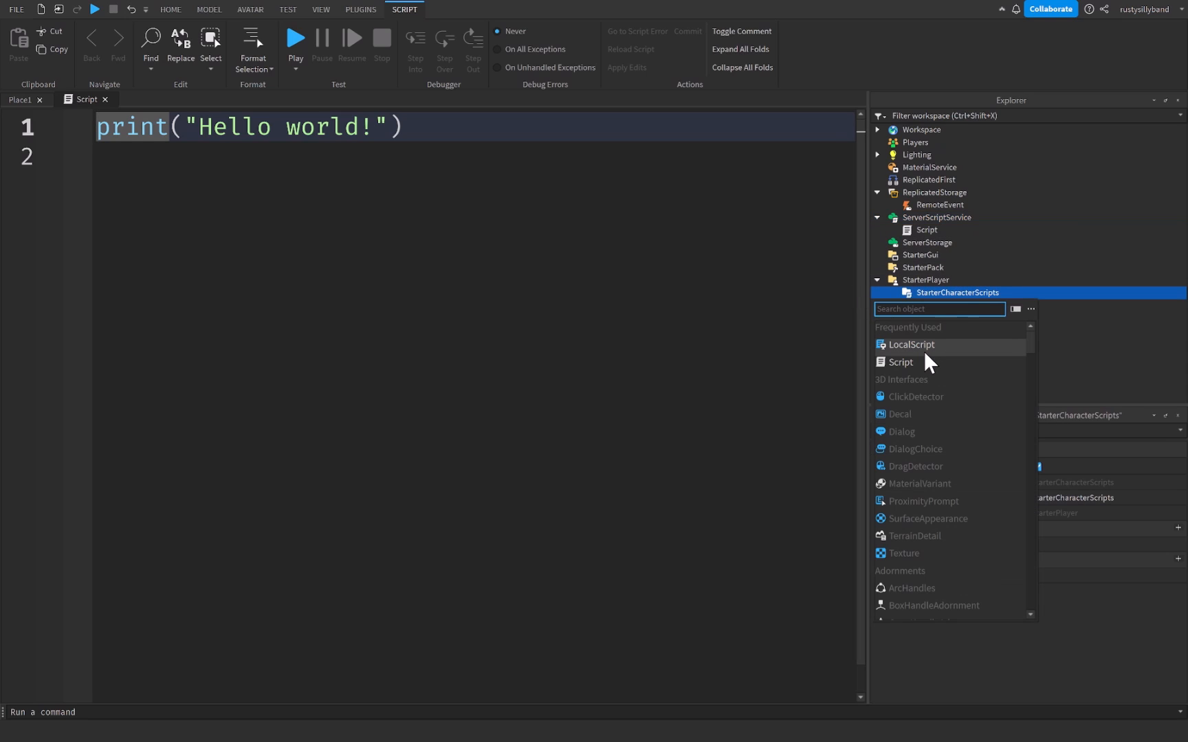
click(912, 345)
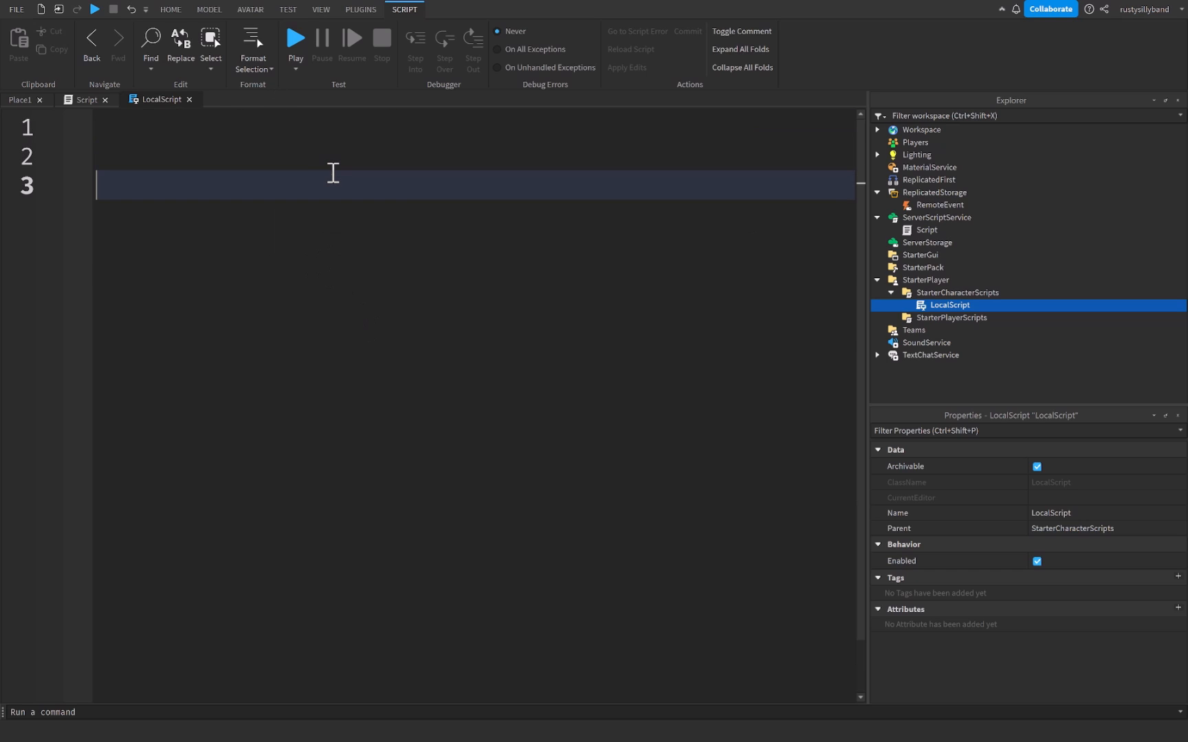
- Write wait(5) then RemoteEvent:FireServer("String", 1234, false) in the LocalScript
text(wait(5))
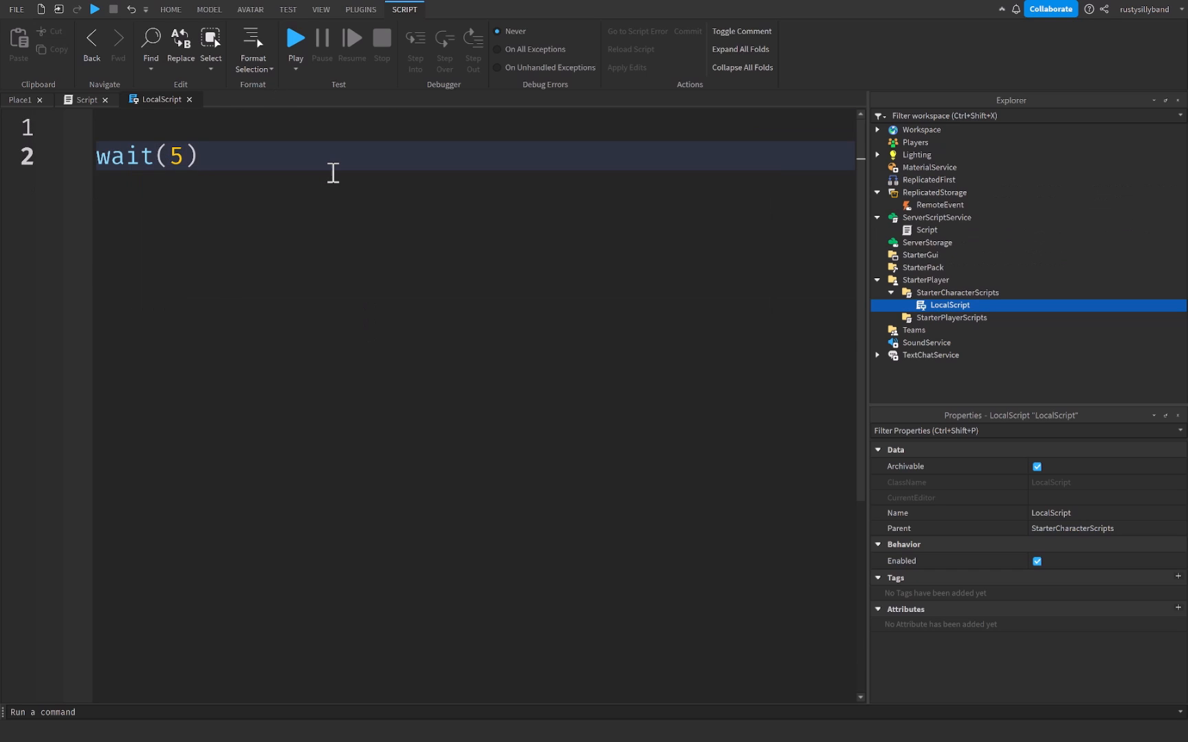
text(game)
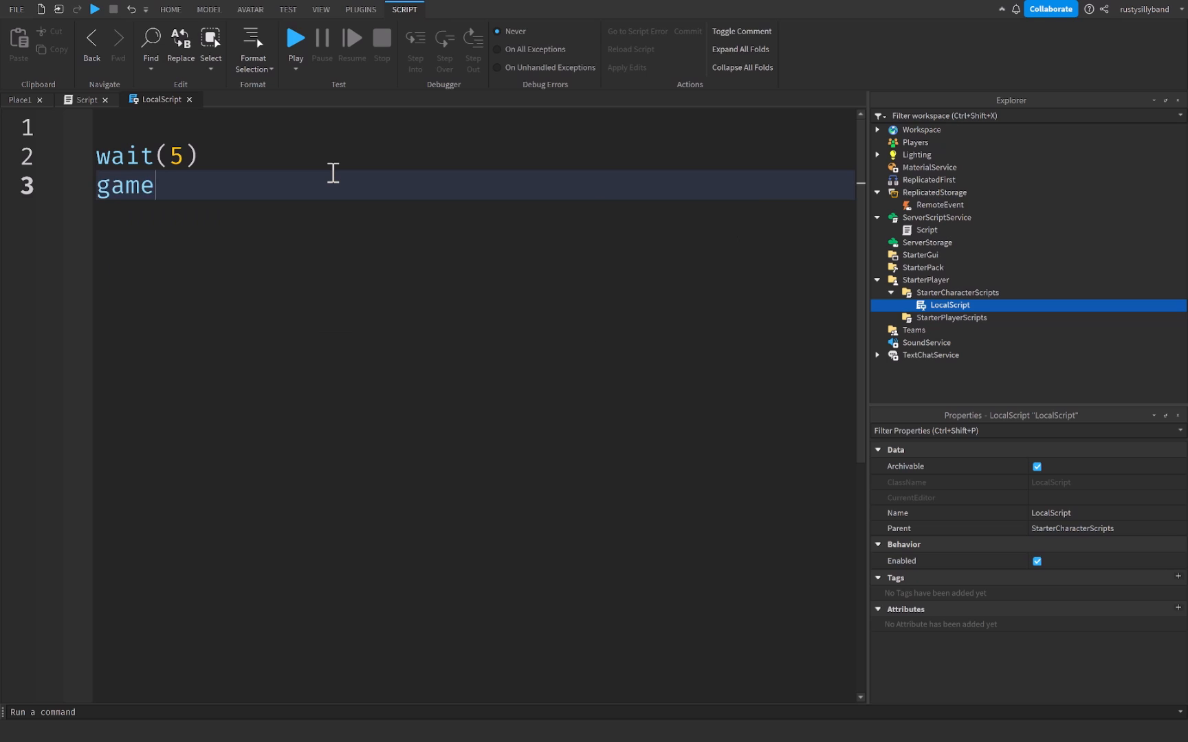
text(.ReplicatedStorage.remoteEvent:FireSer)
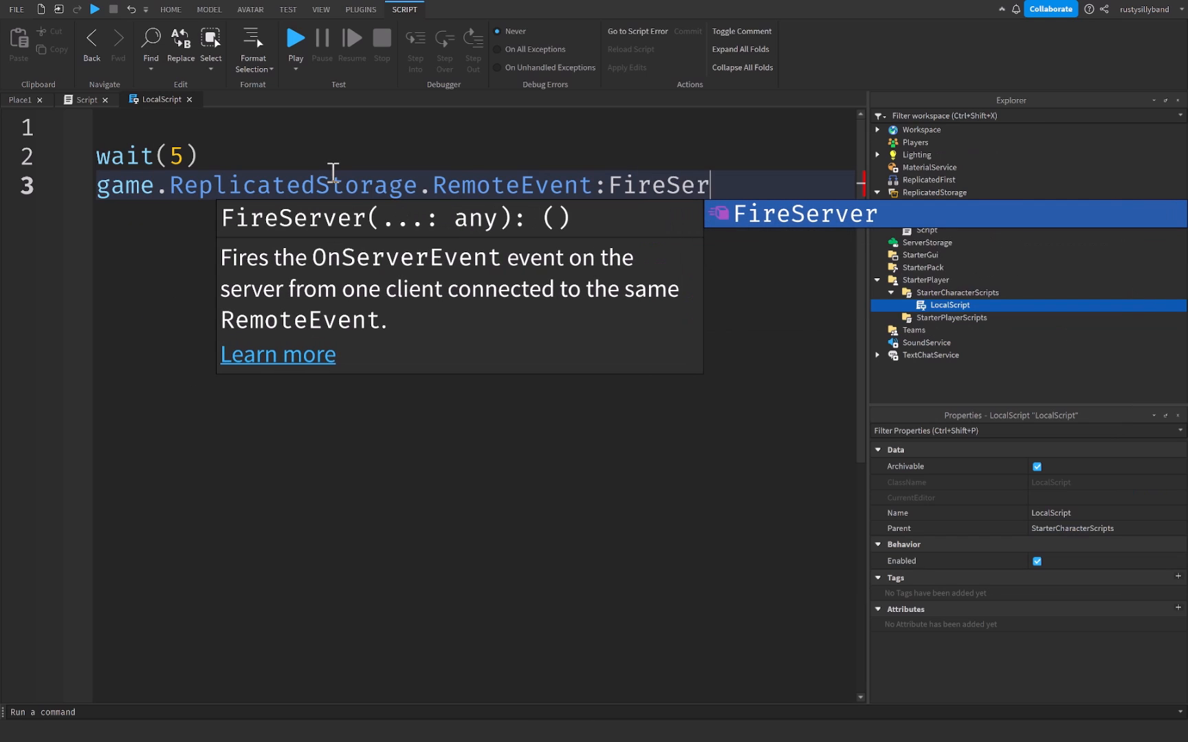
key(Tab)
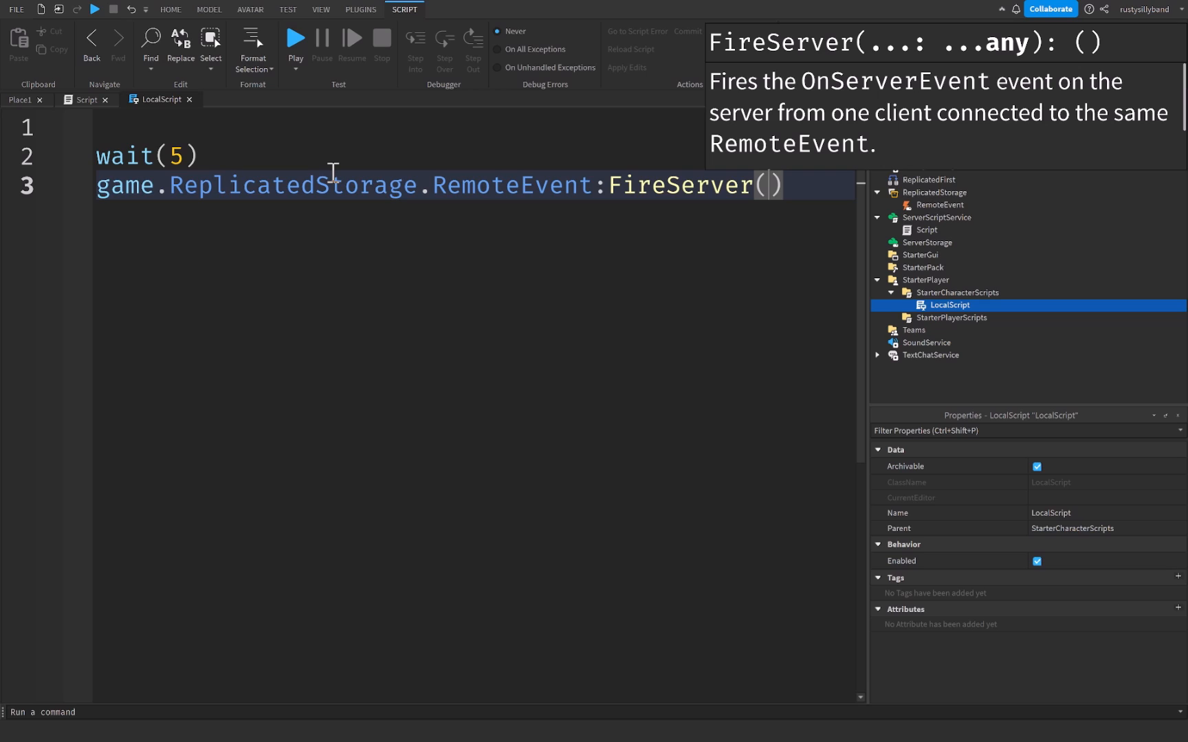
text(")
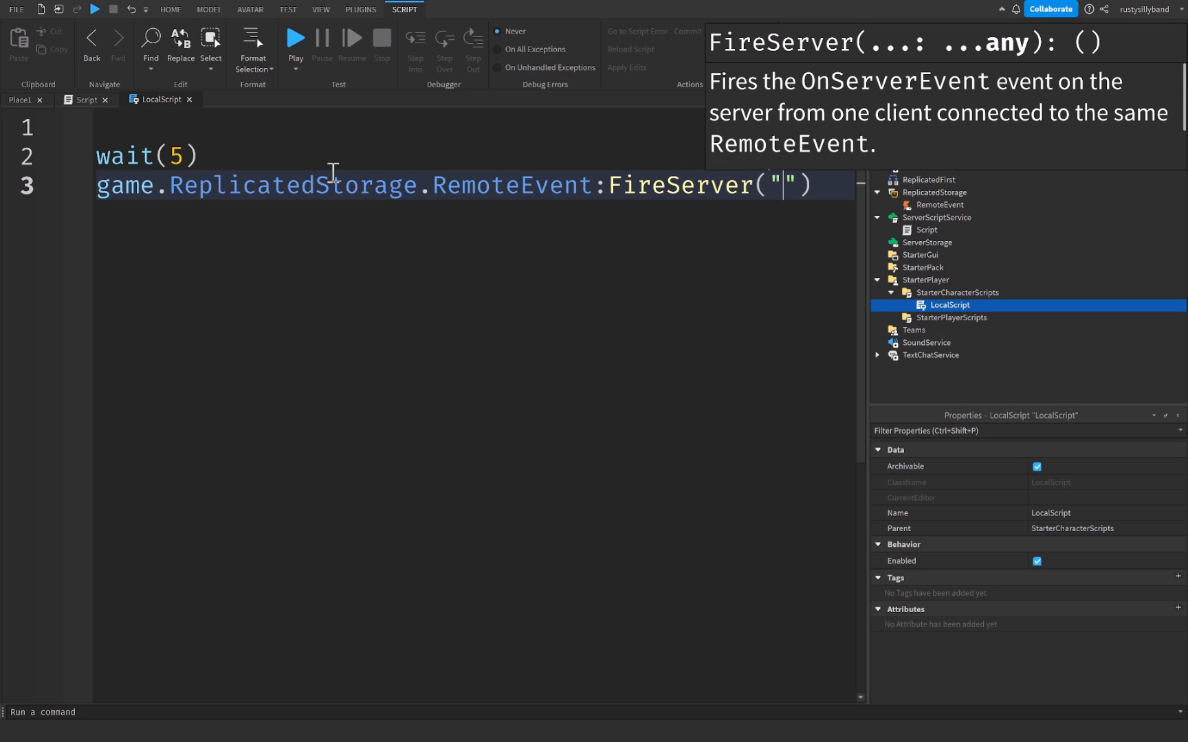
text(String)
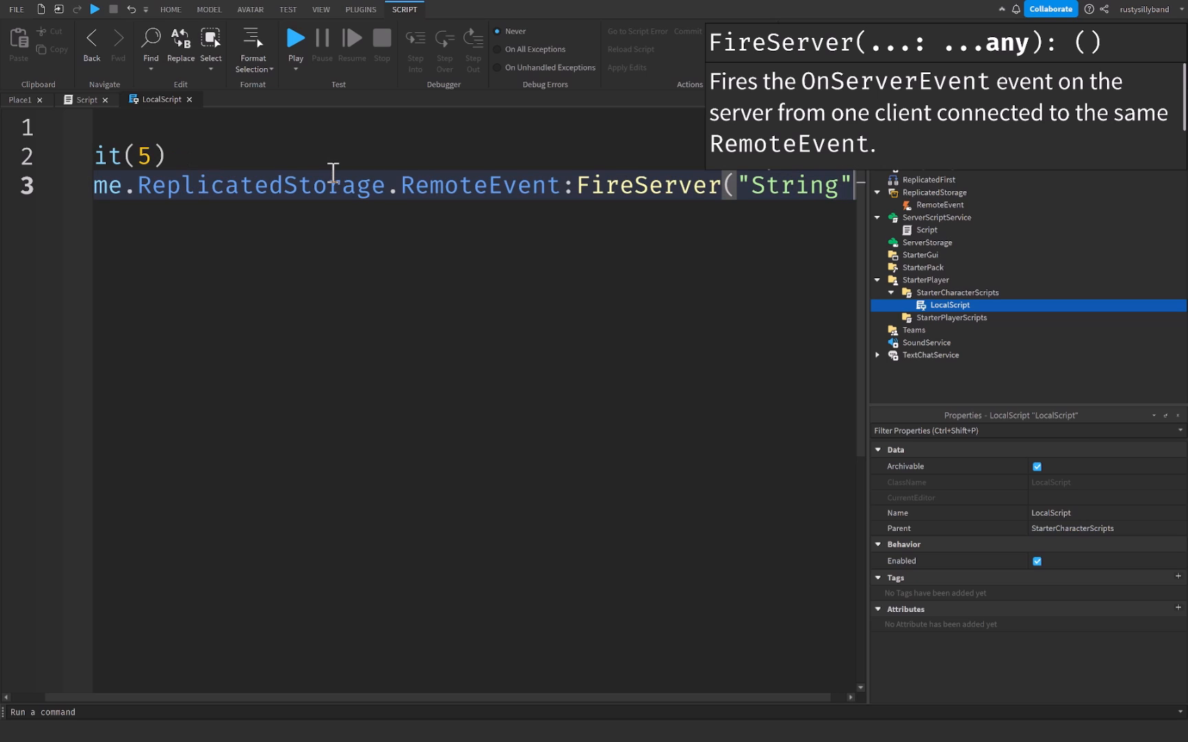
text(, 1234, false))
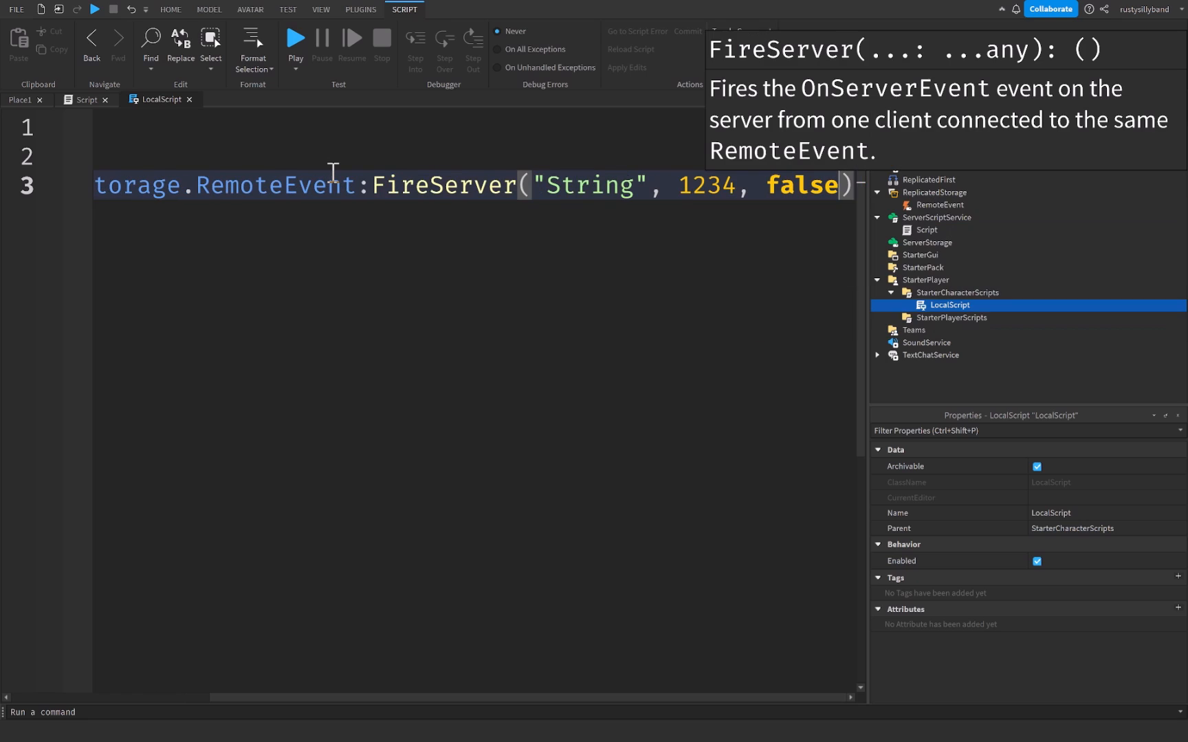
text(,)
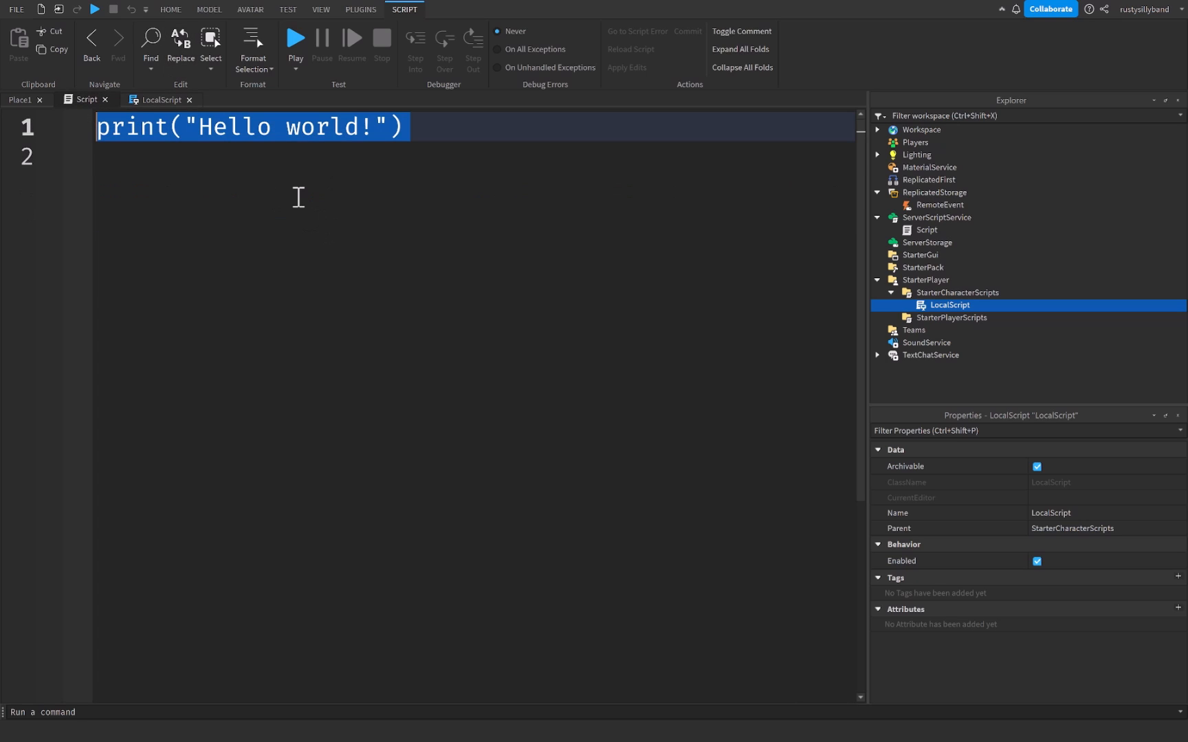
- Write RemoteEvent.OnServerEvent:Connect(function(player, stringValue) end) in the server Script
text(game.replicatedStorage.RemoteEvent)
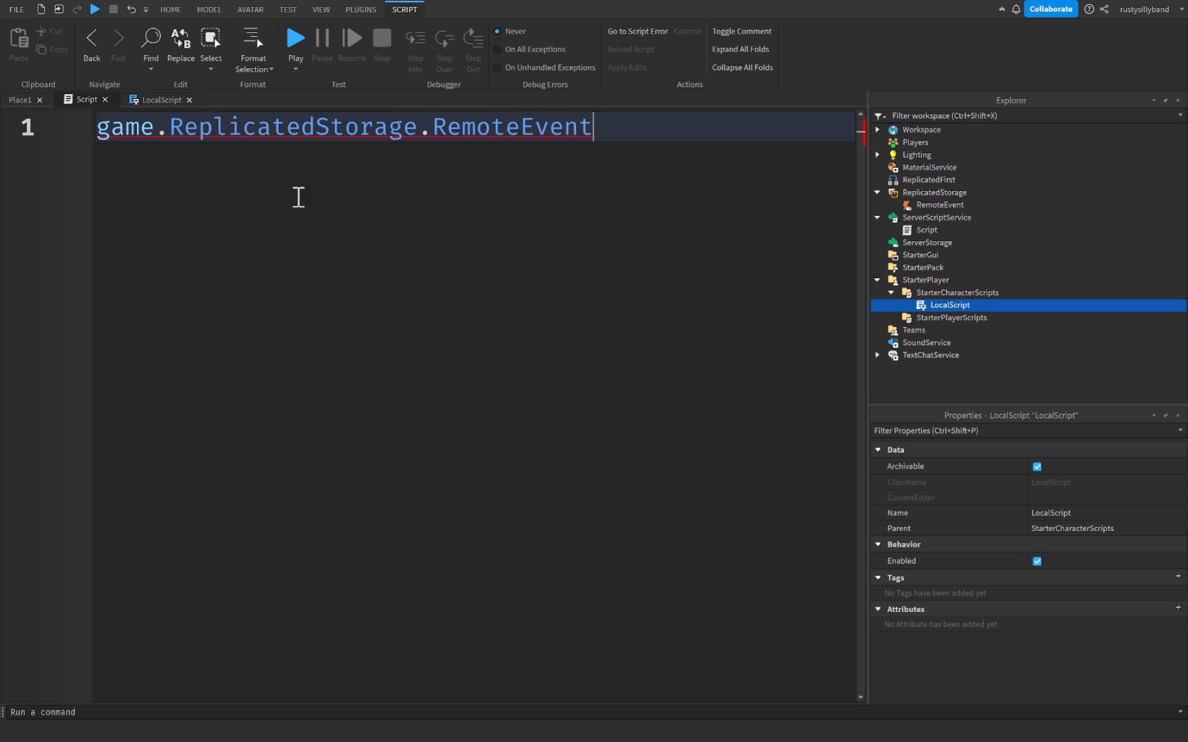
text(.on)
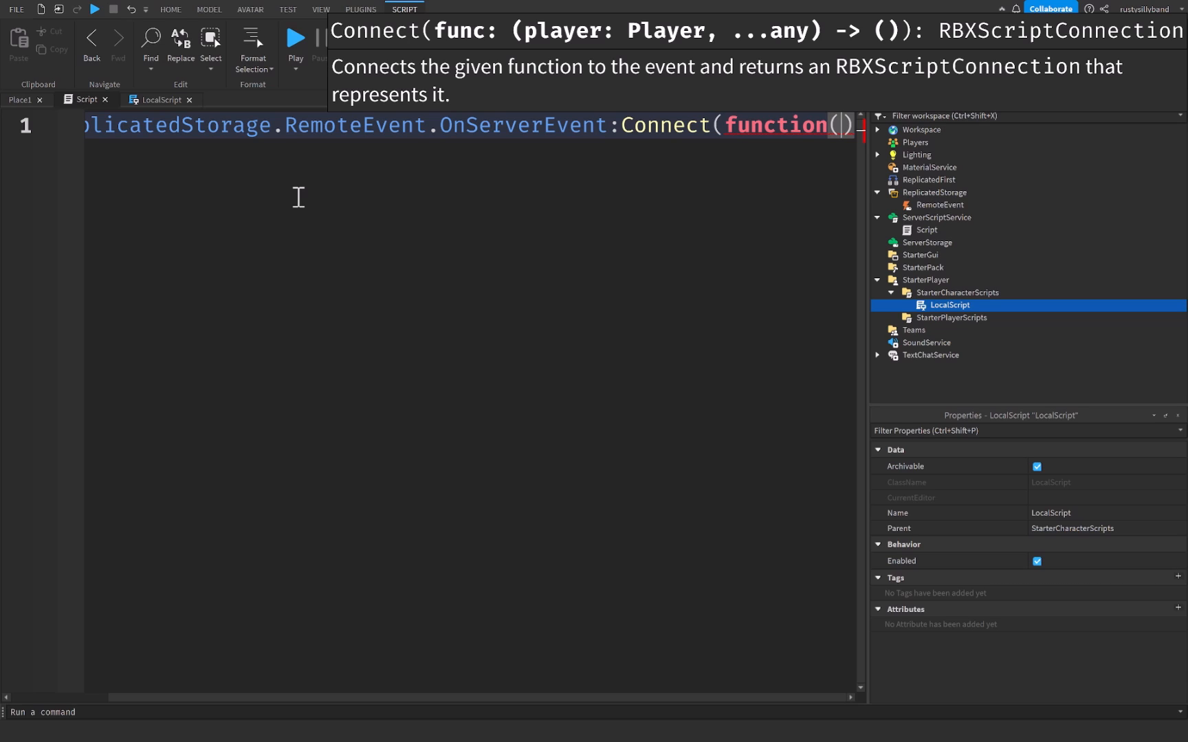
text(player)
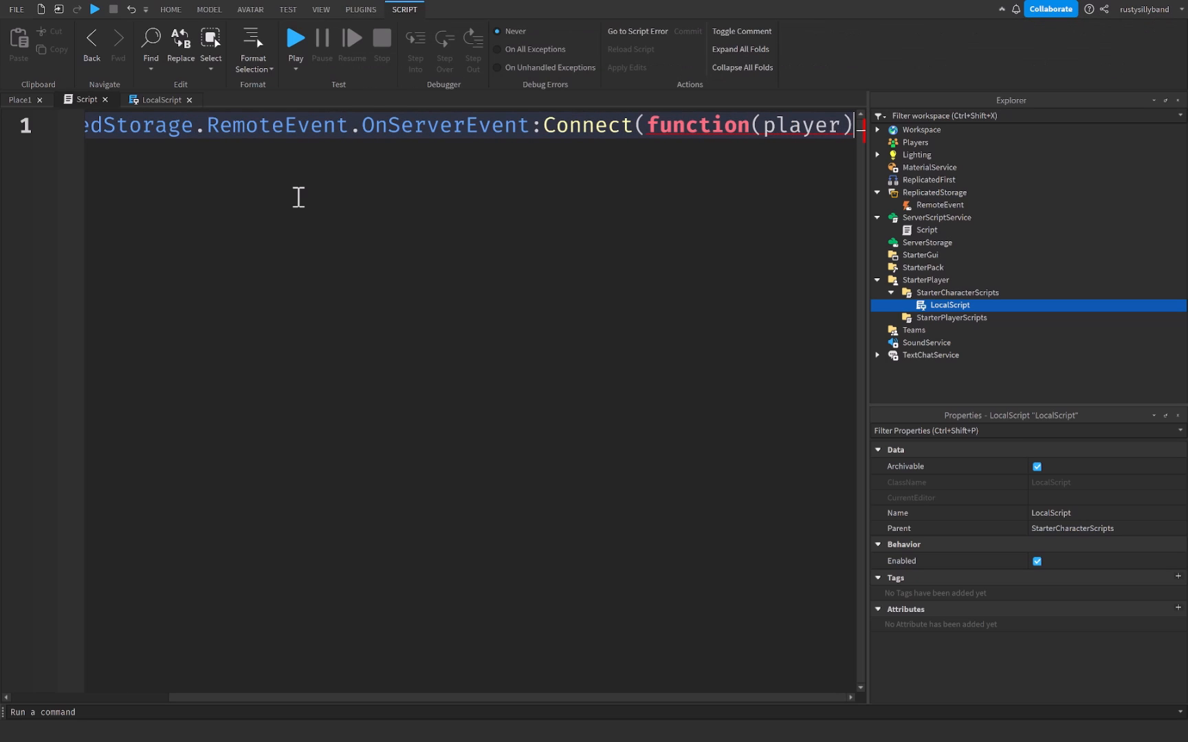
text(,)
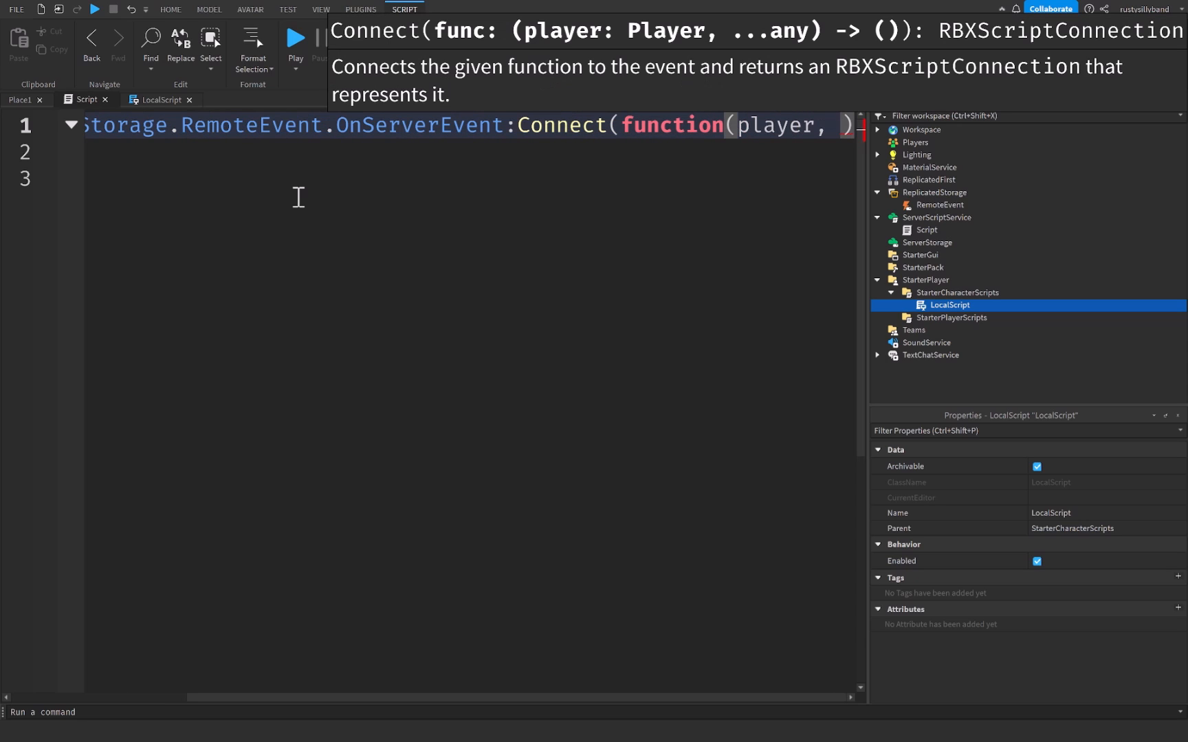
text(stringValue)
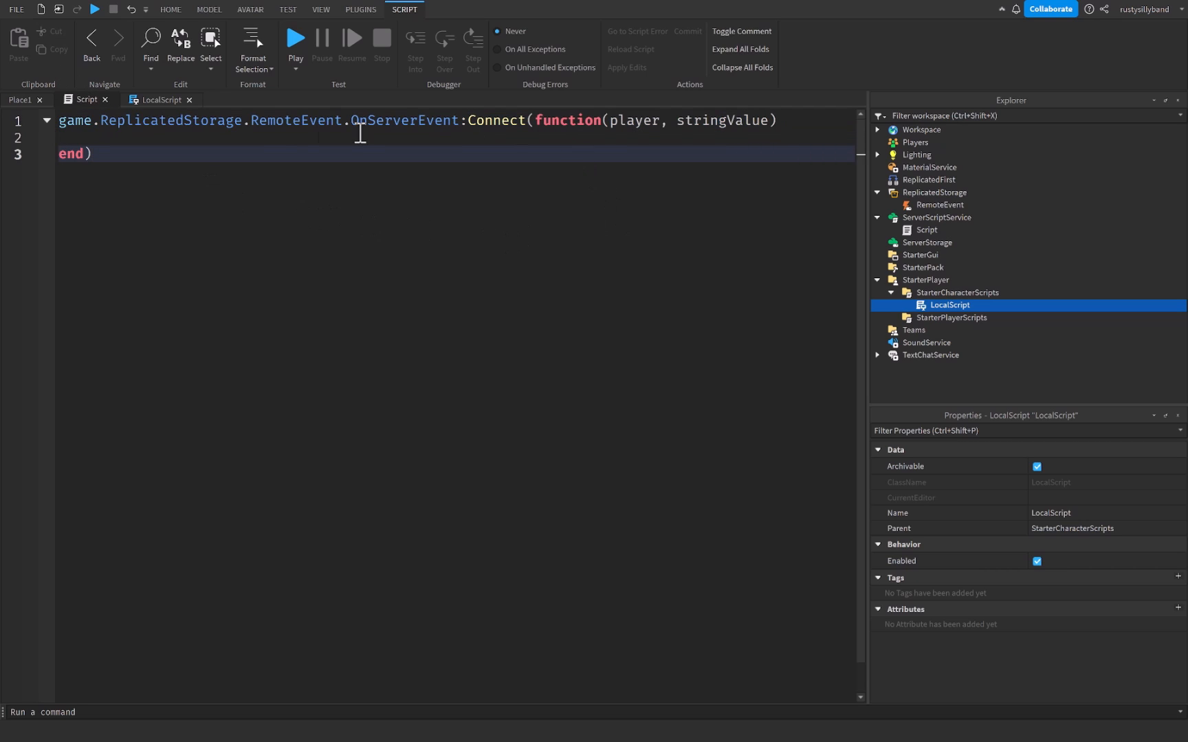
- Add print(player.Name) inside the OnServerEvent handler, keeping parameters (player, stringValue)
click(160, 99)
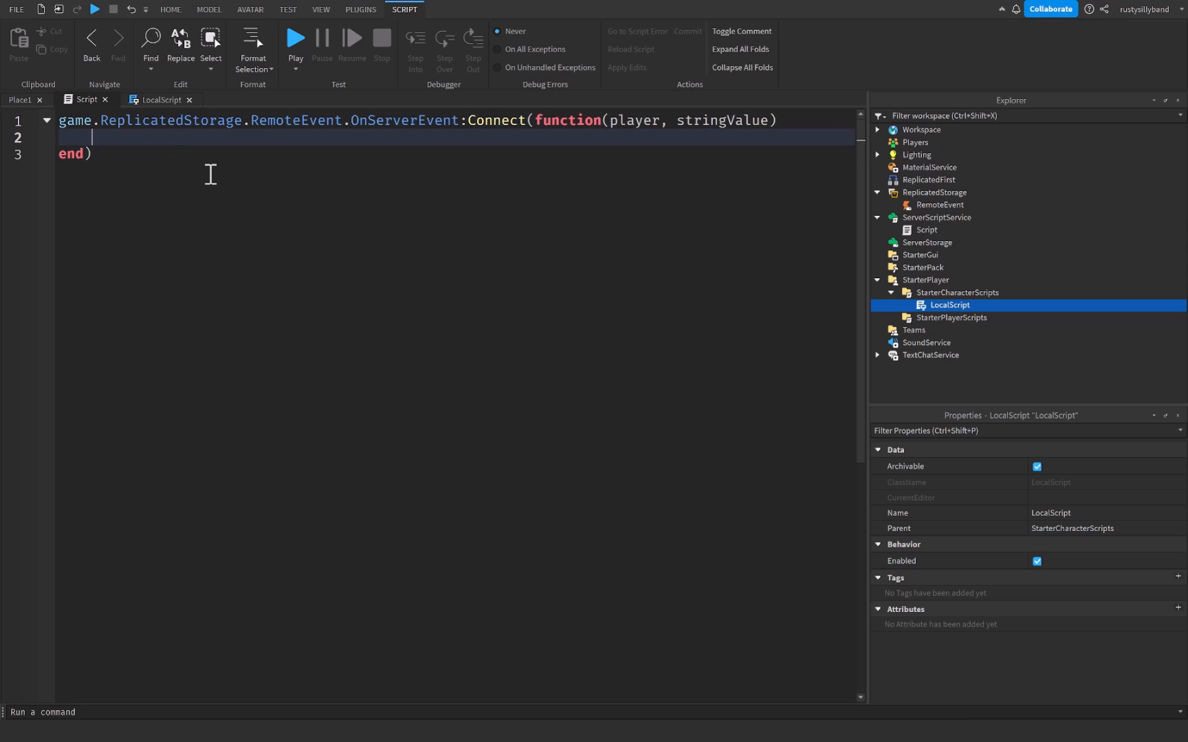
mouse_move(288, 113)
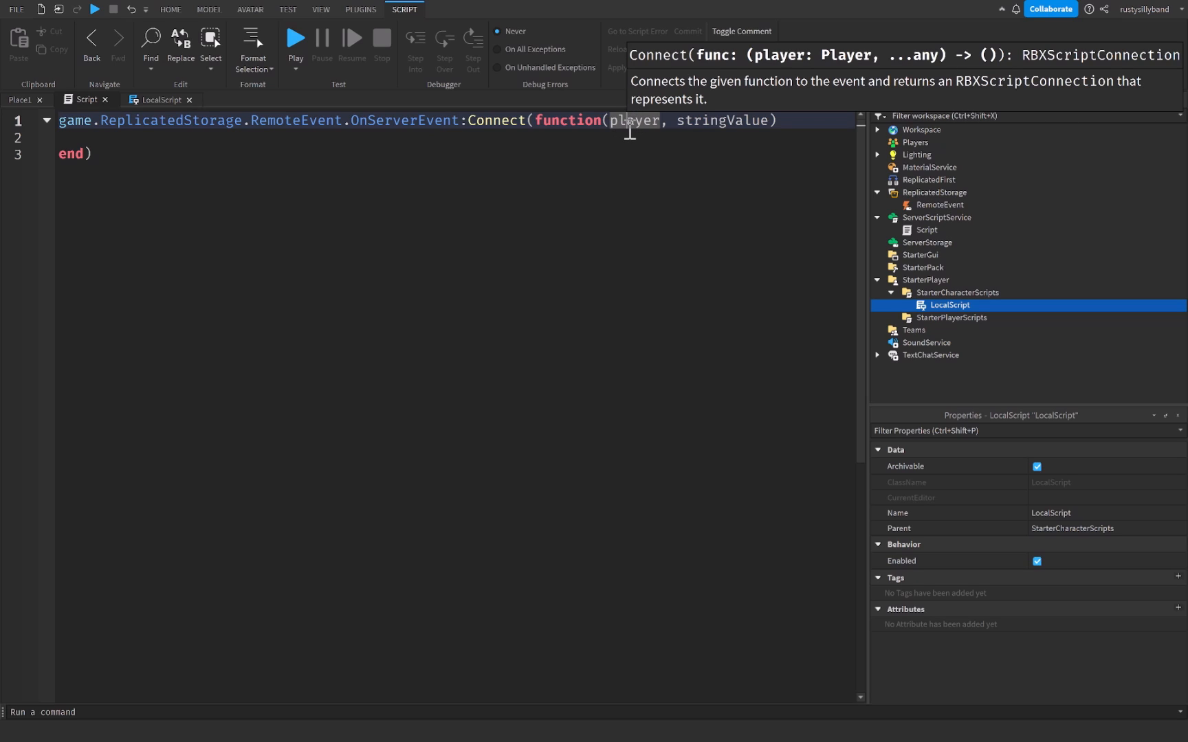
mouse_move(637, 115)
text(,)
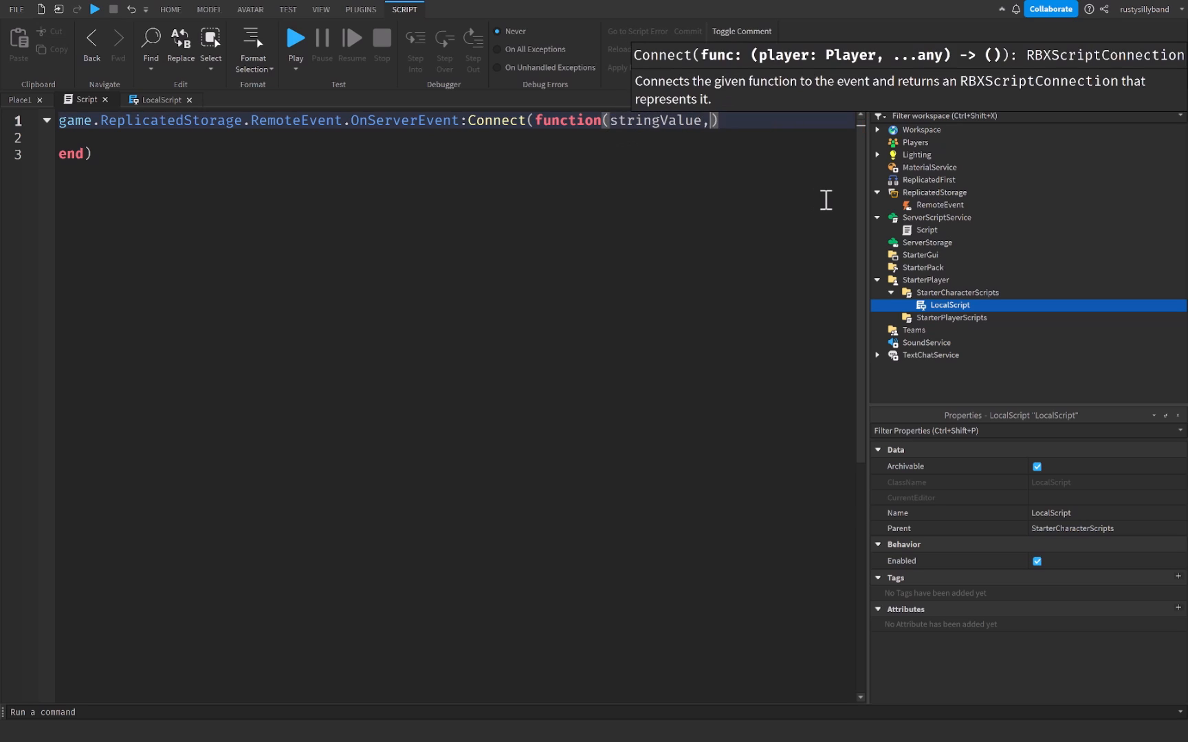
text(player)
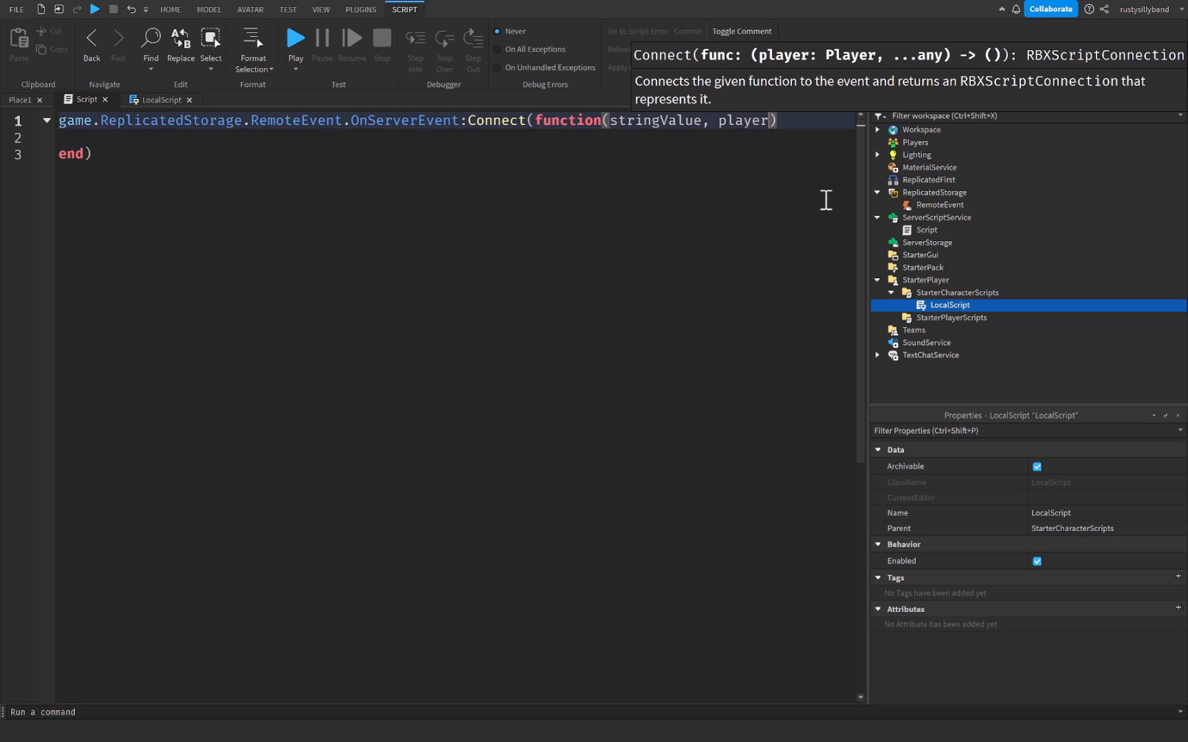
key(Backspace)
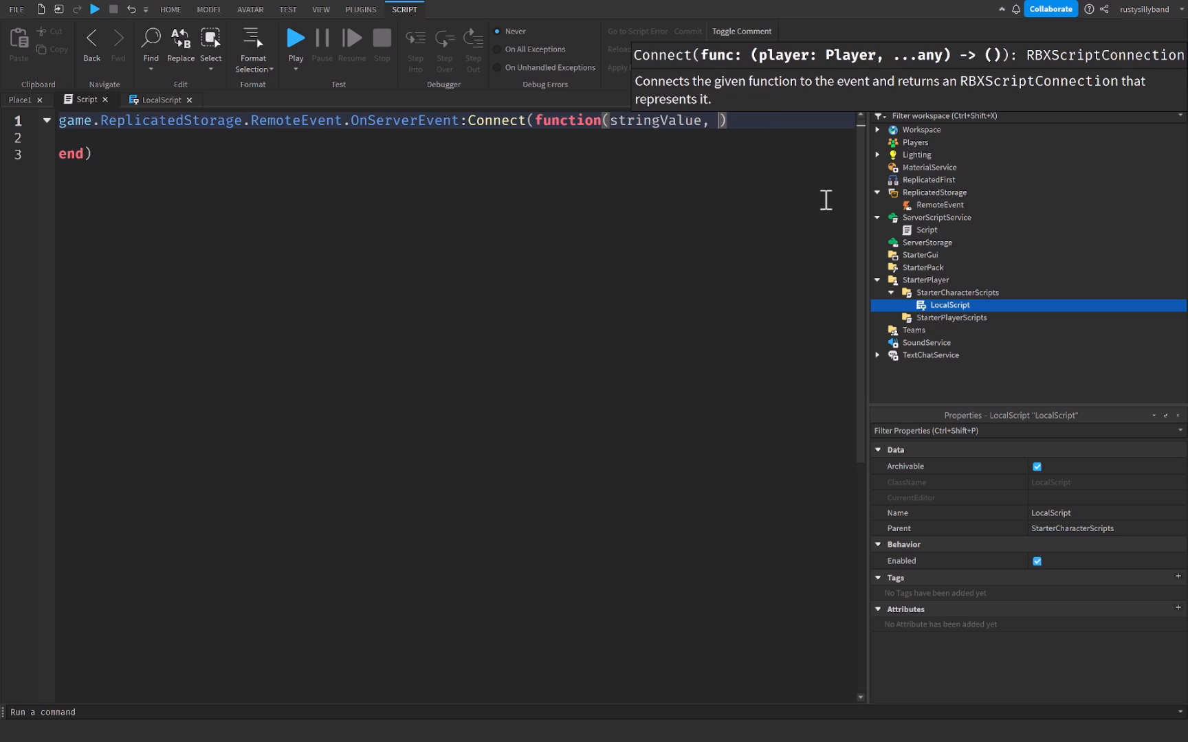
text(play)
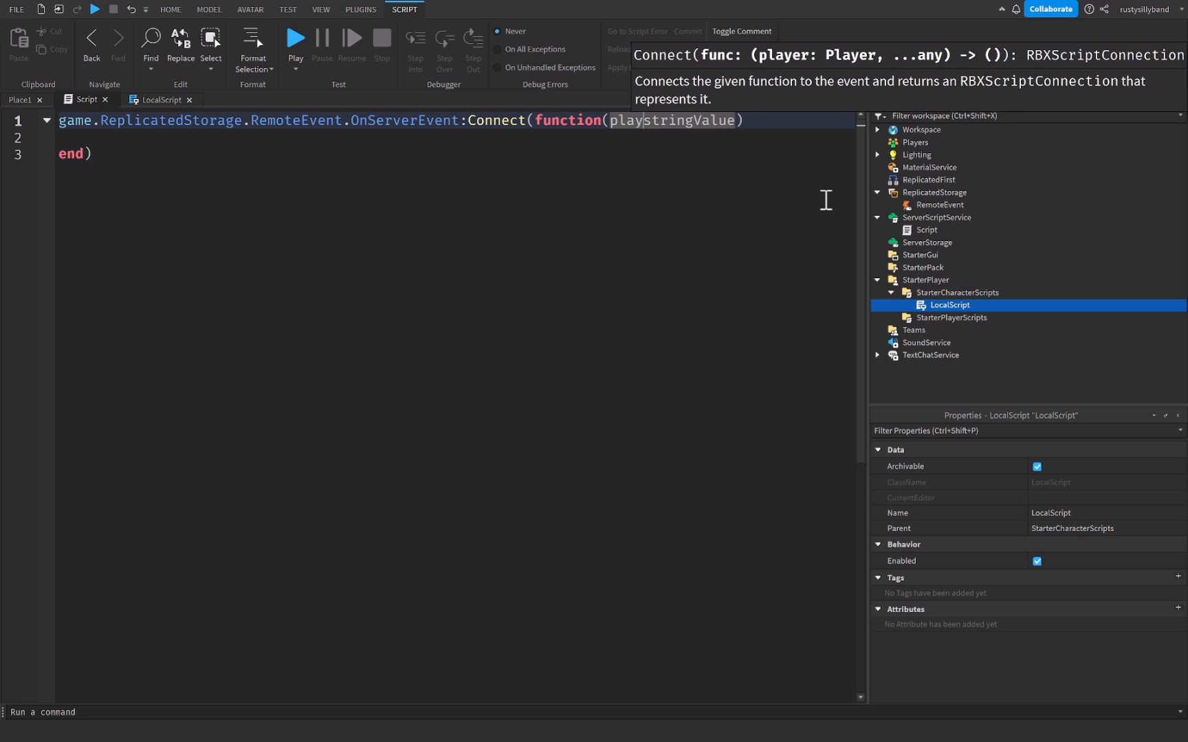
text(print(player.Name)
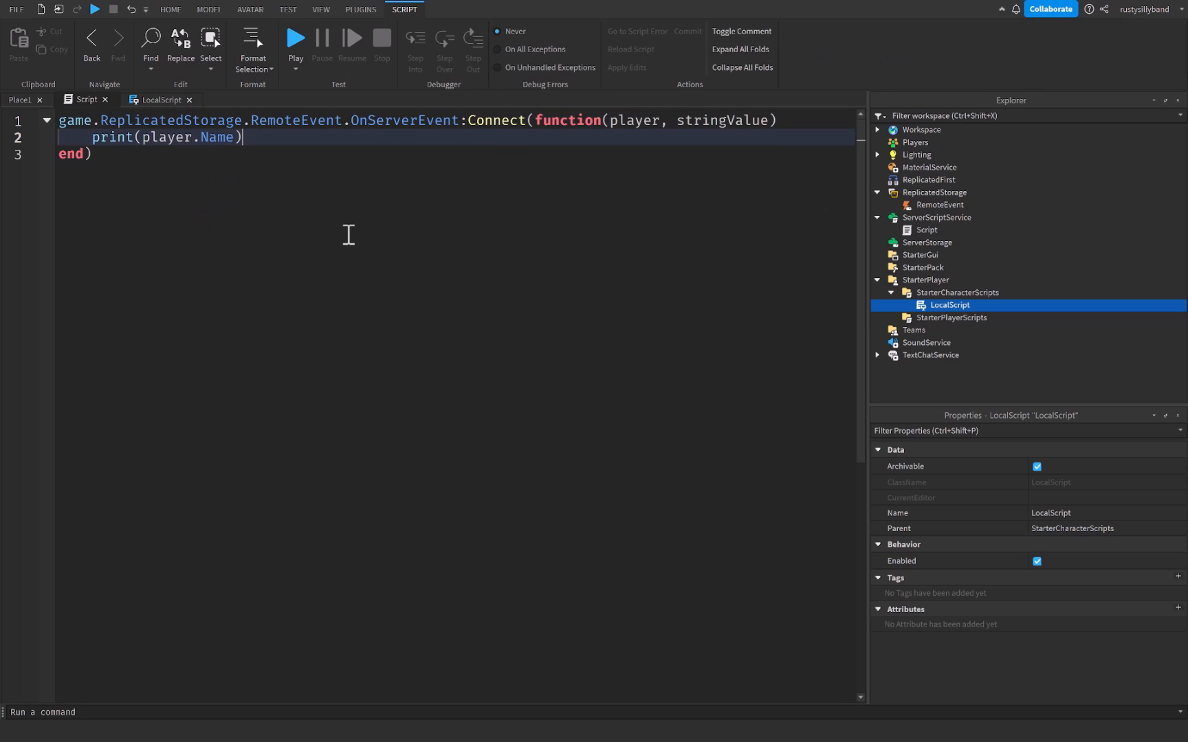
- Run a playtest so the server prints the player's name, then stop it
click(295, 38)
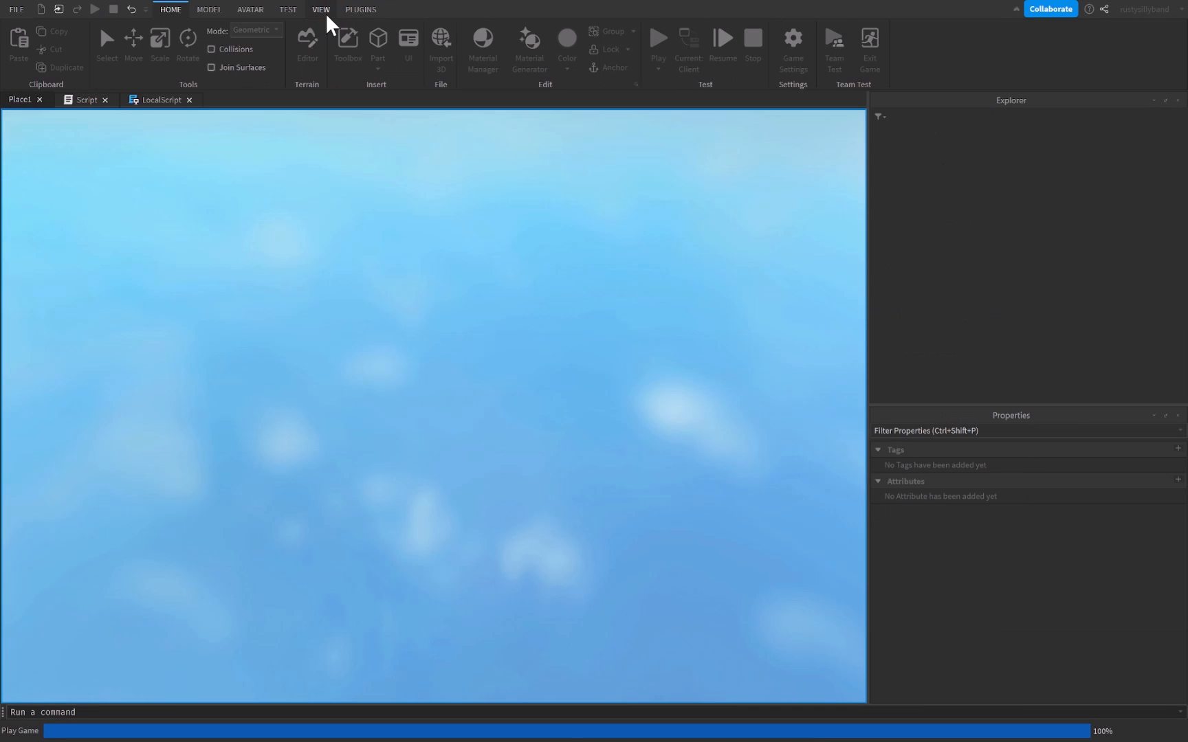
click(321, 10)
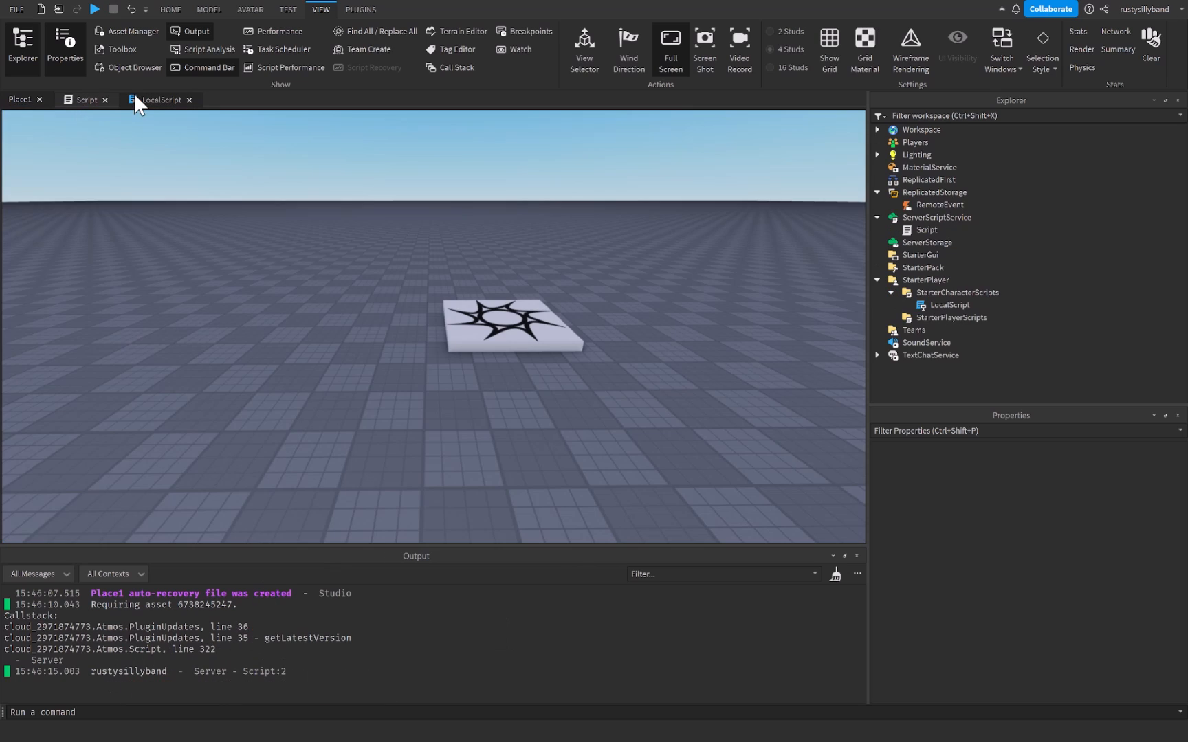
- Write a game.ReplicatedStorage.RemoteEvent:FireClient call in the server Script
click(161, 99)
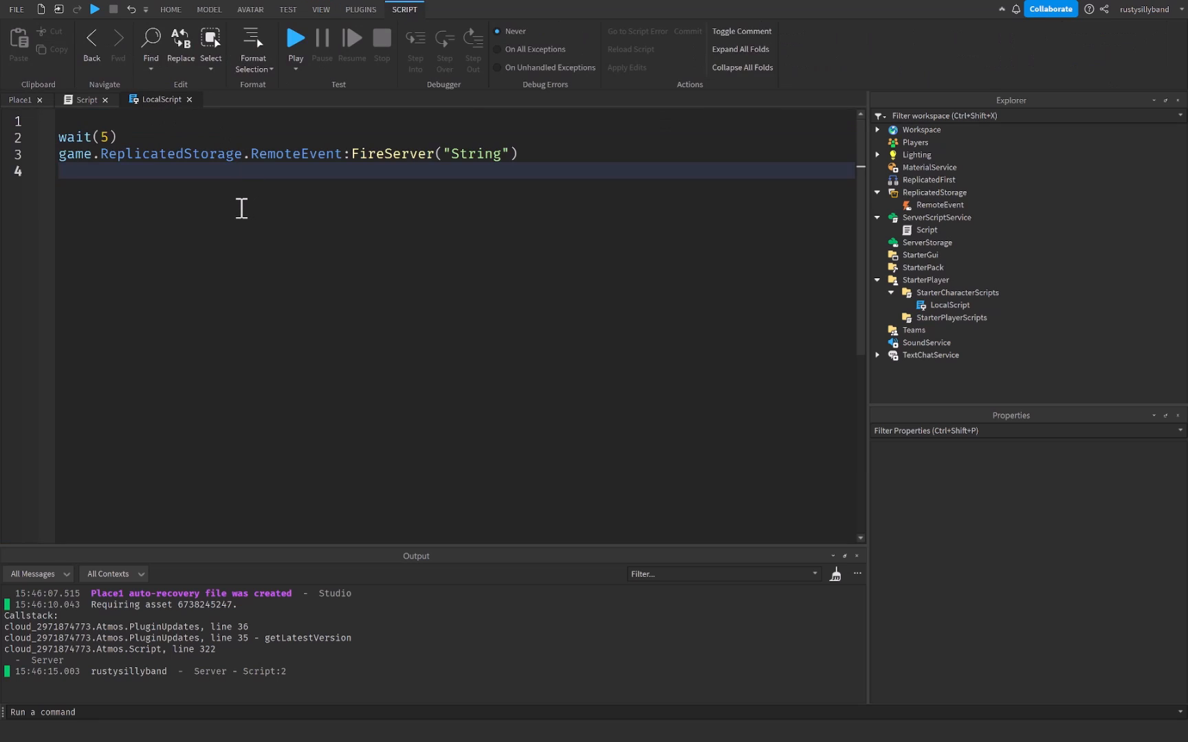
click(86, 99)
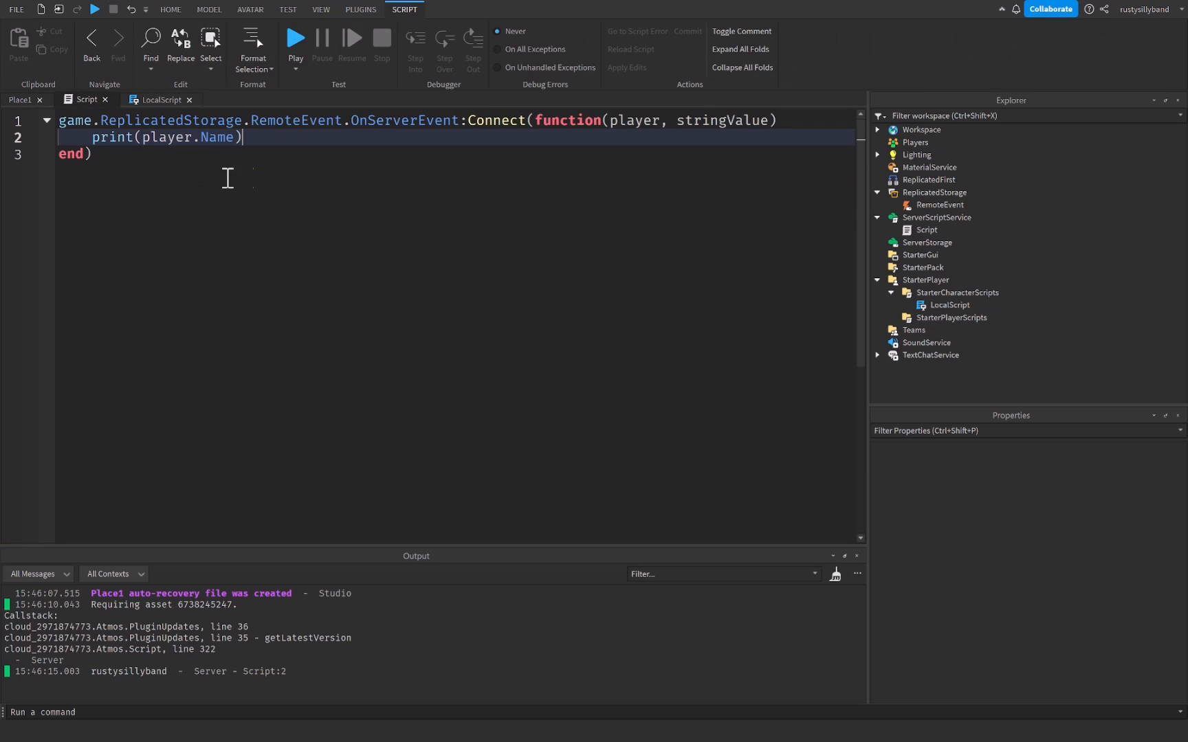
text(a)
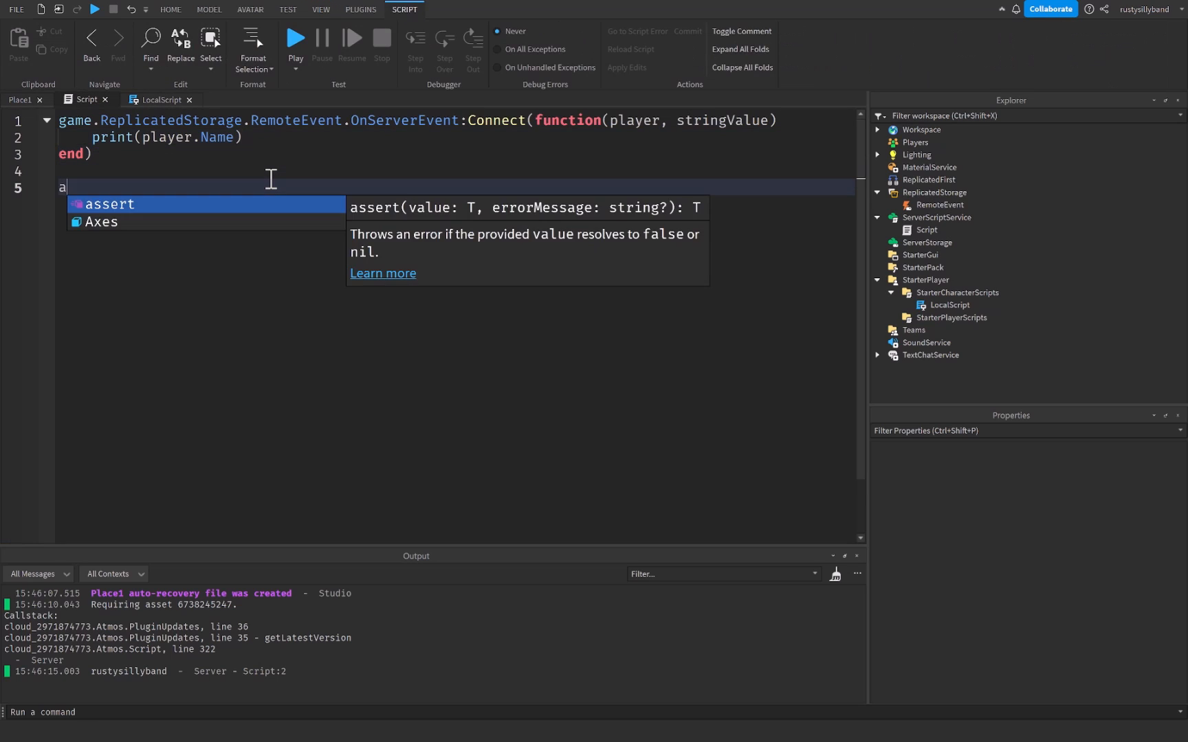
text(game.ReplicatedStorage.remoteEvent:firec)
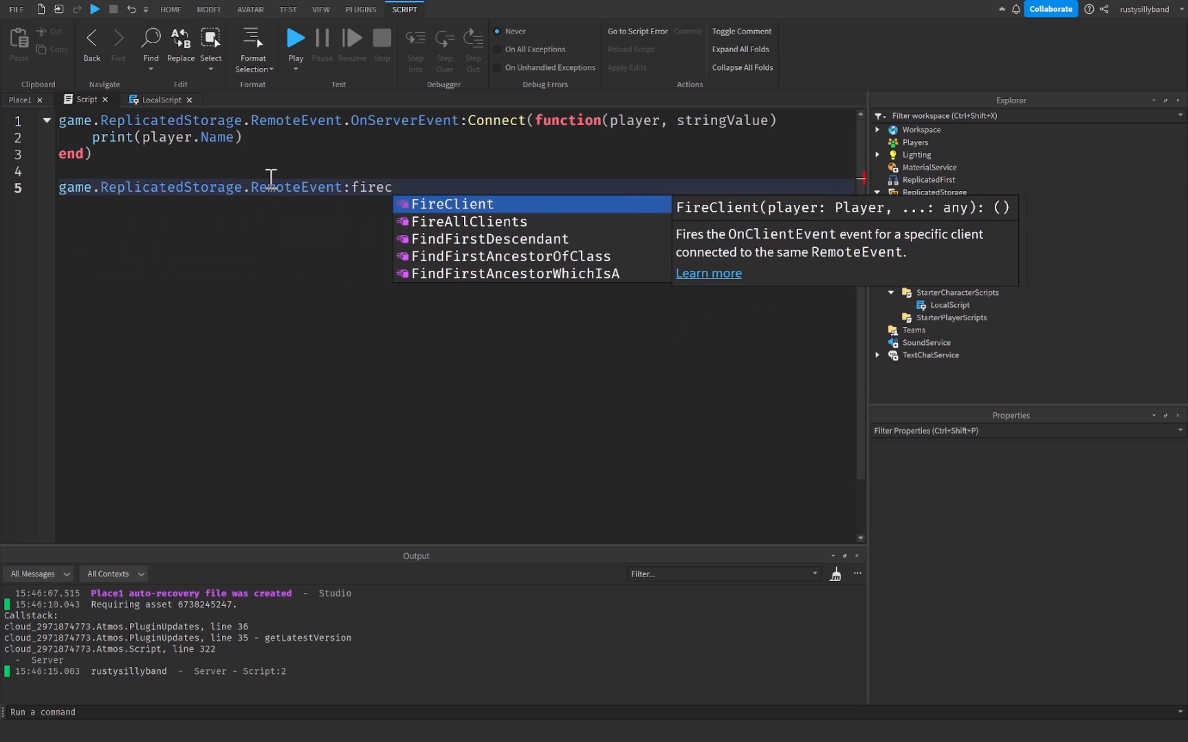
text(li)
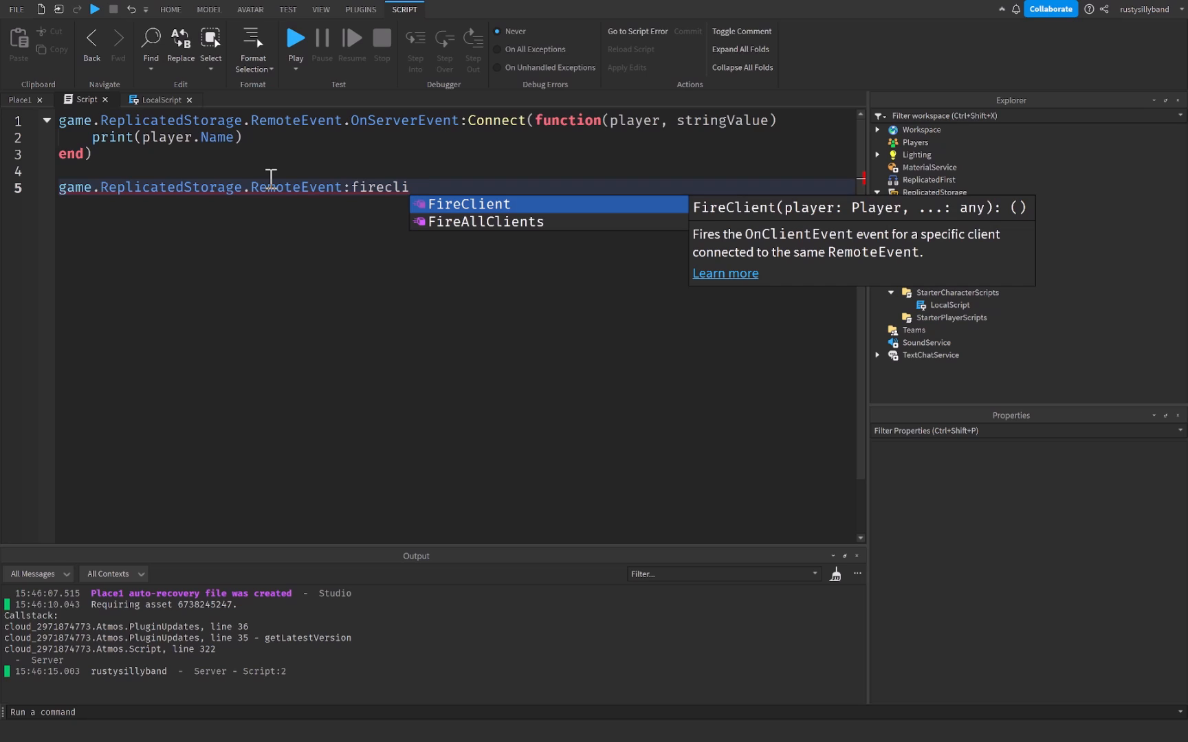
click(469, 204)
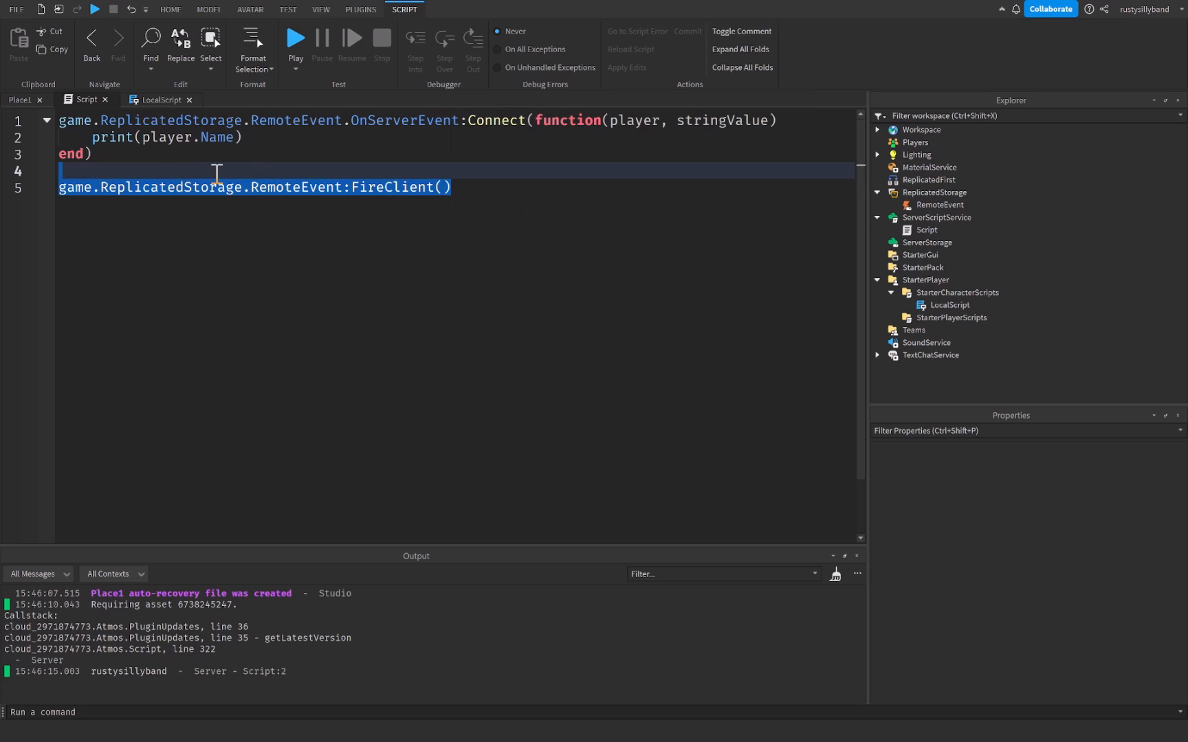
- Move the FireClient(player) call inside the OnServerEvent handler after the print
key(Delete)
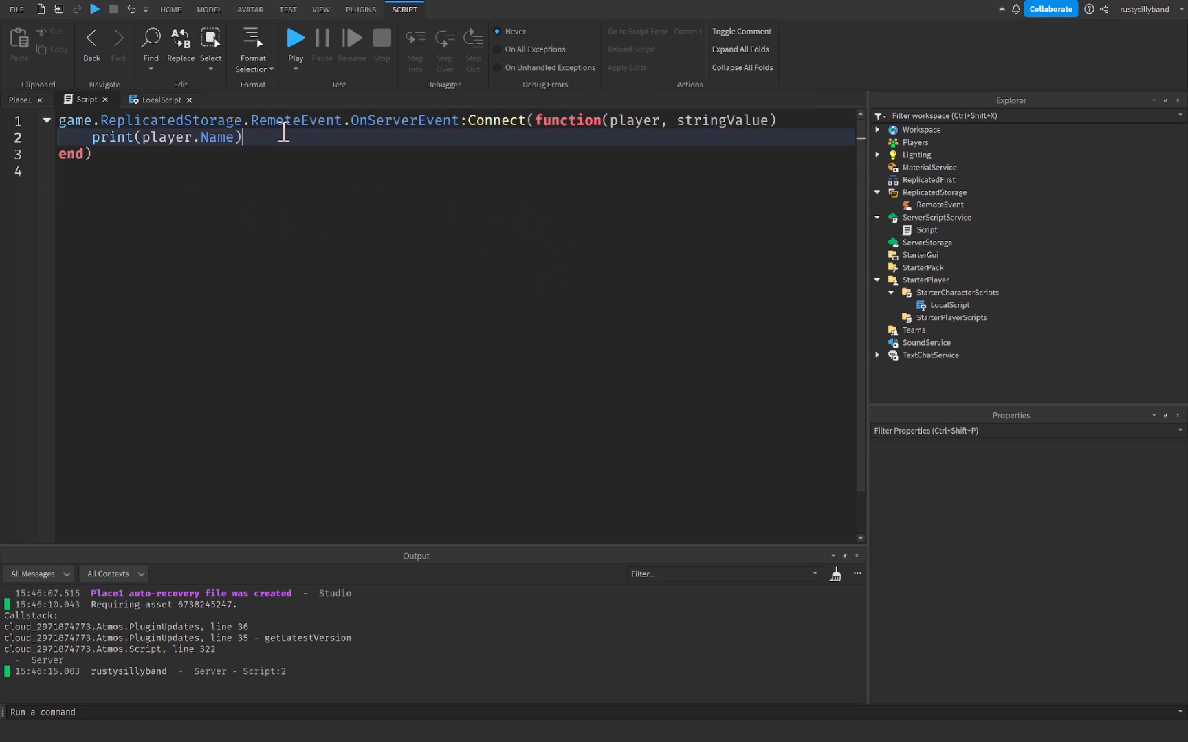
text(game.ReplicatedStorage.RemoteEvent:FireClient())
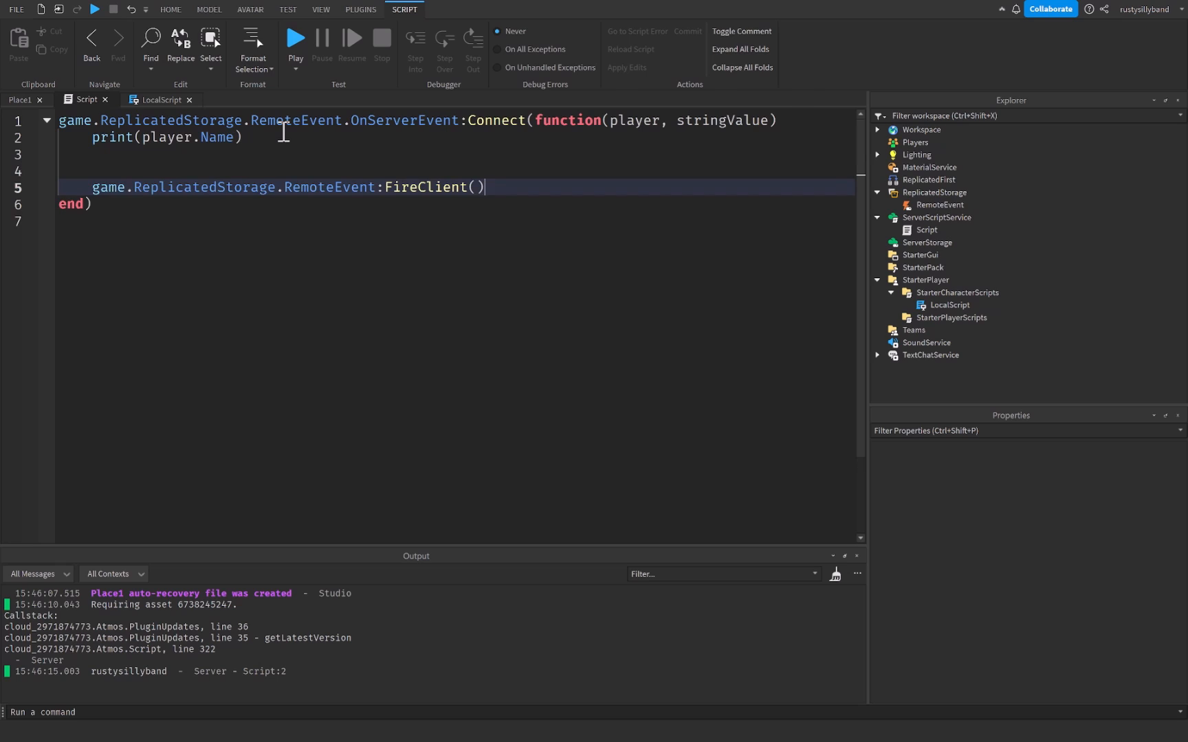
text(player)
text(game.)
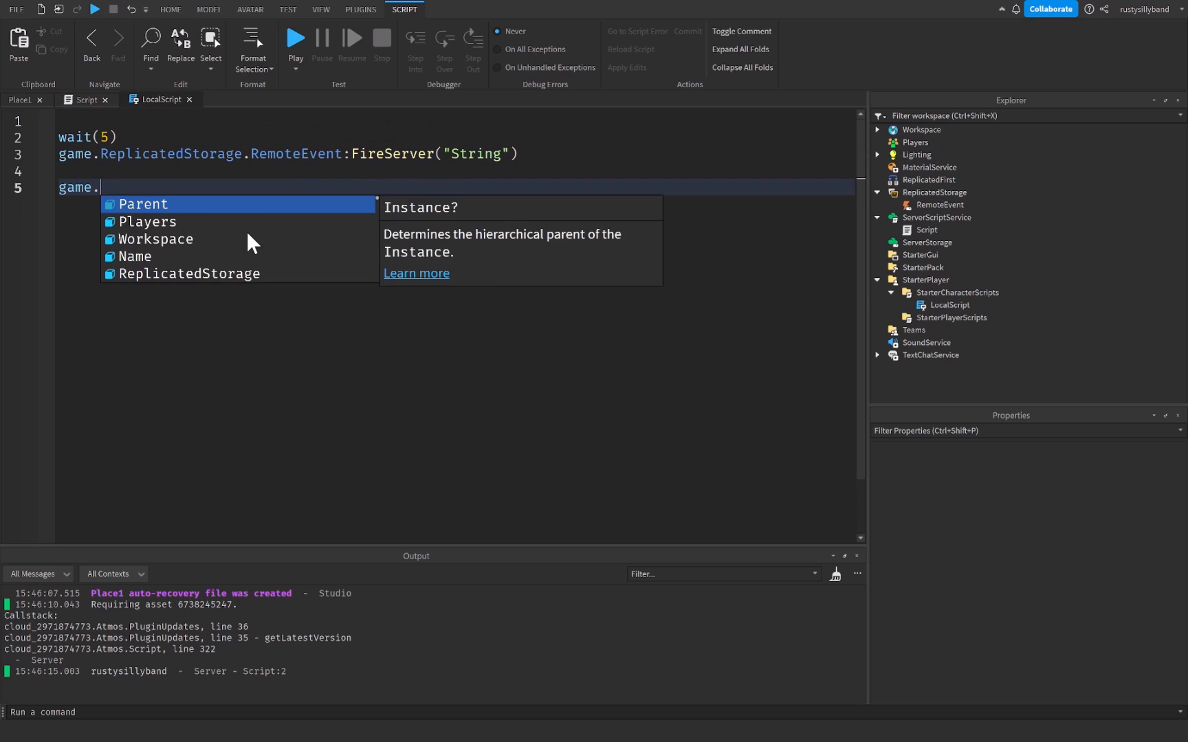
- Write RemoteEvent.OnClientEvent:Connect(function() print("Client Received!") end) in the LocalScript
text(ReplicatedStorage.remoteEvent.OnClientEvent)
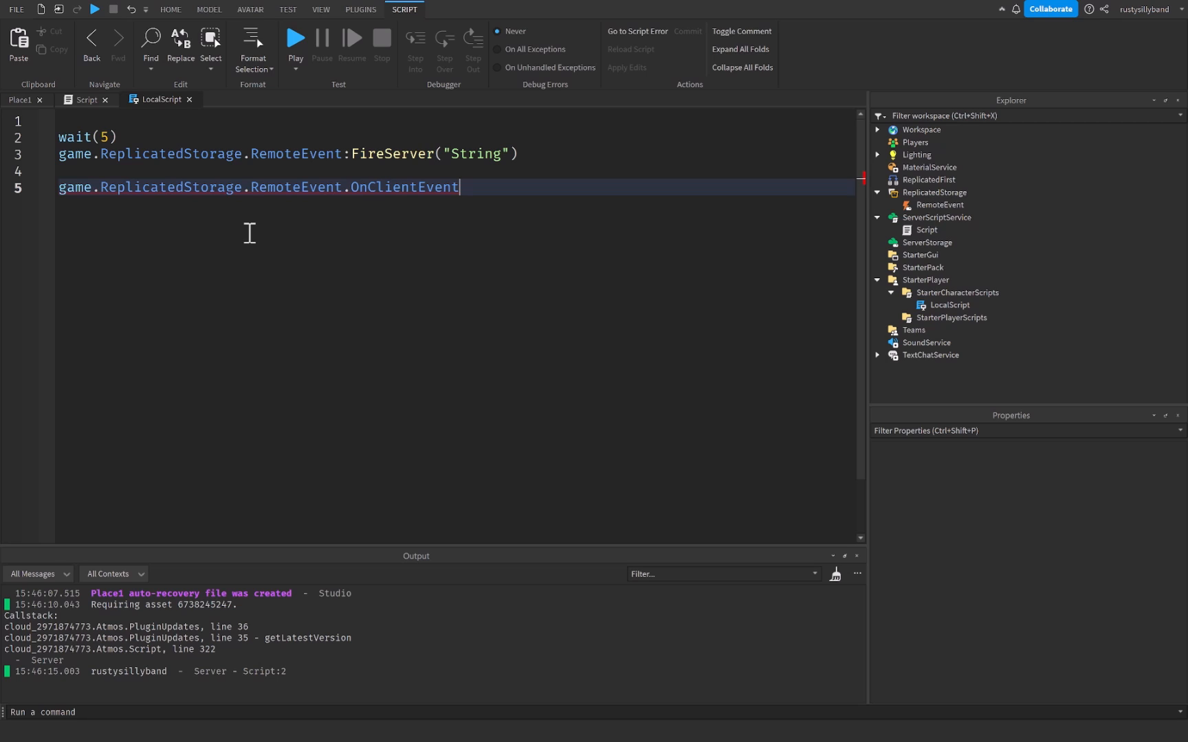
text(:Connect(function))
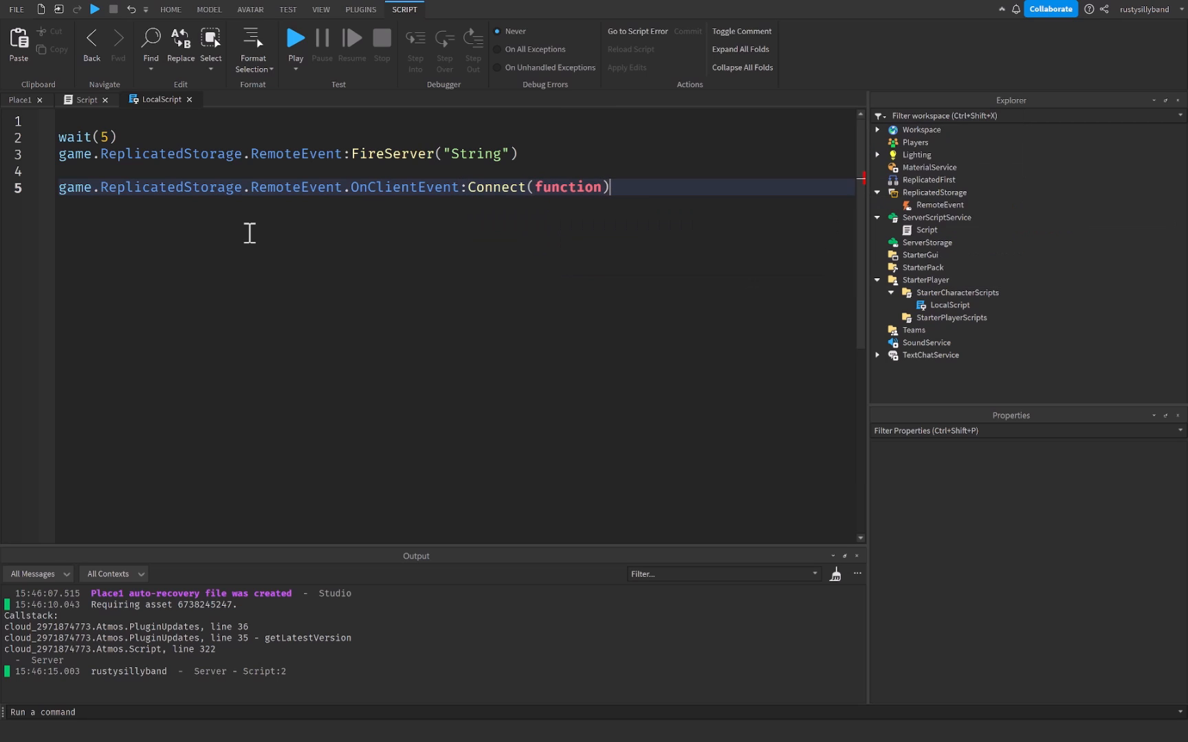
text(()
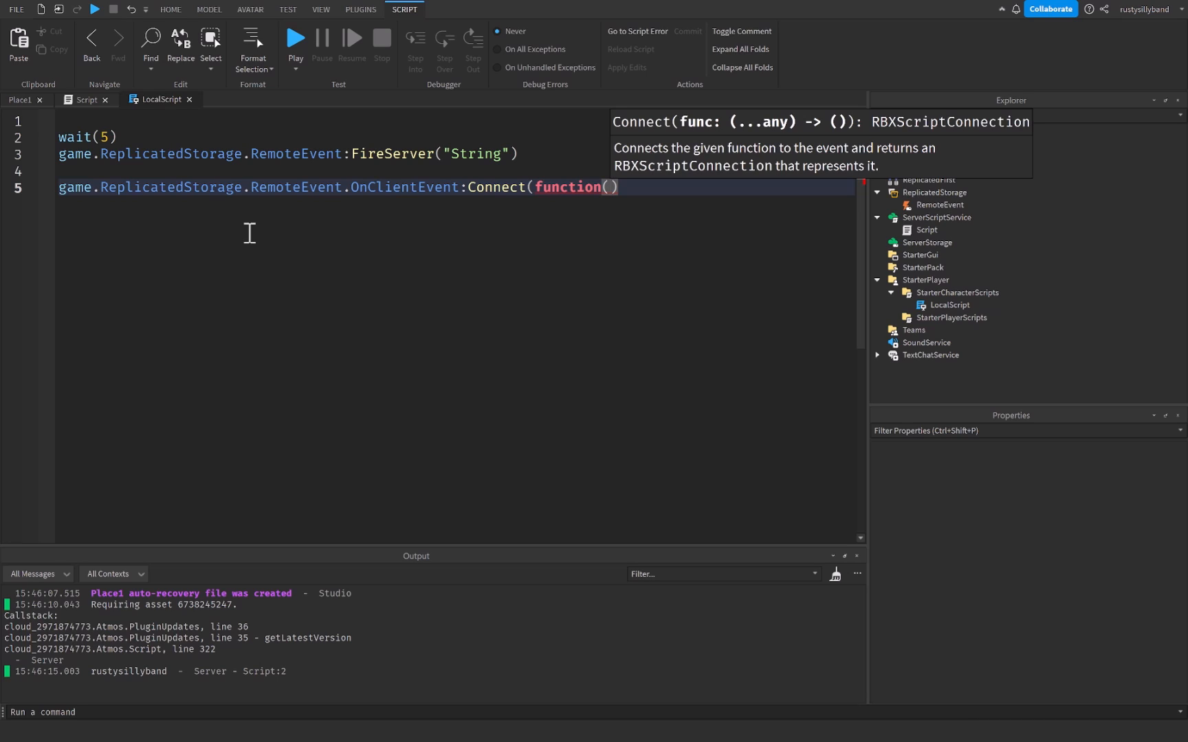
text(g)
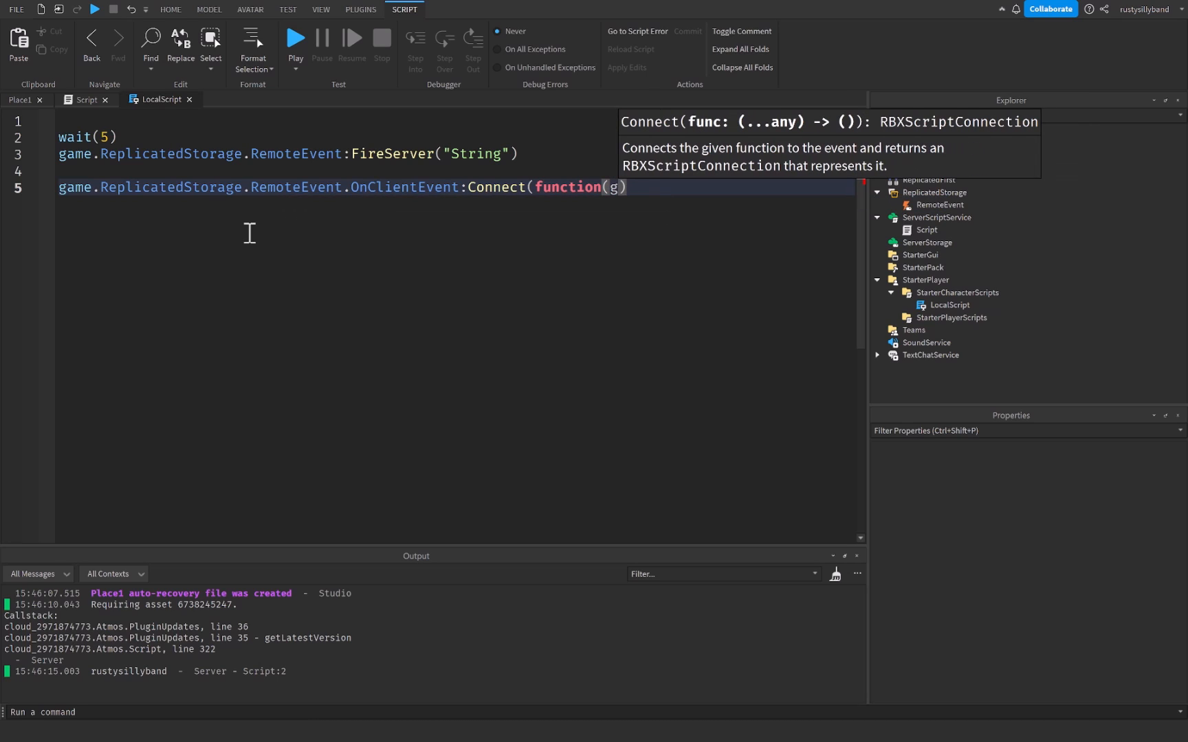
text(game.Players.)
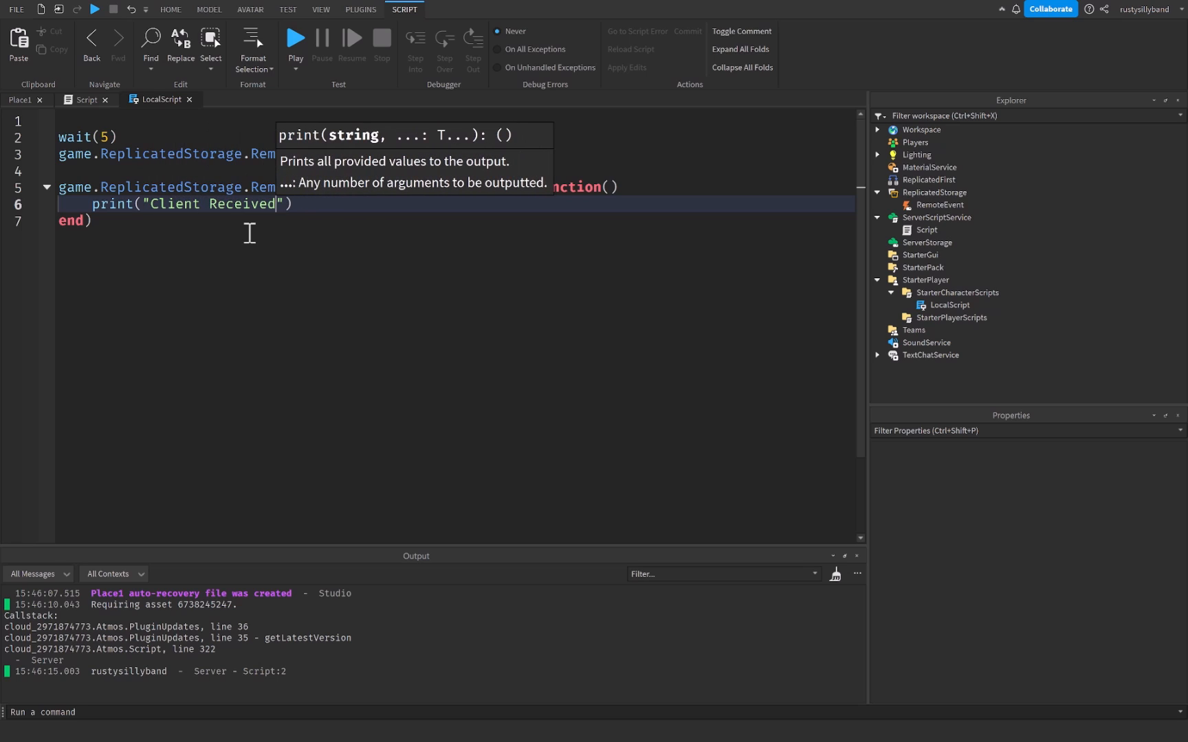
text(!)
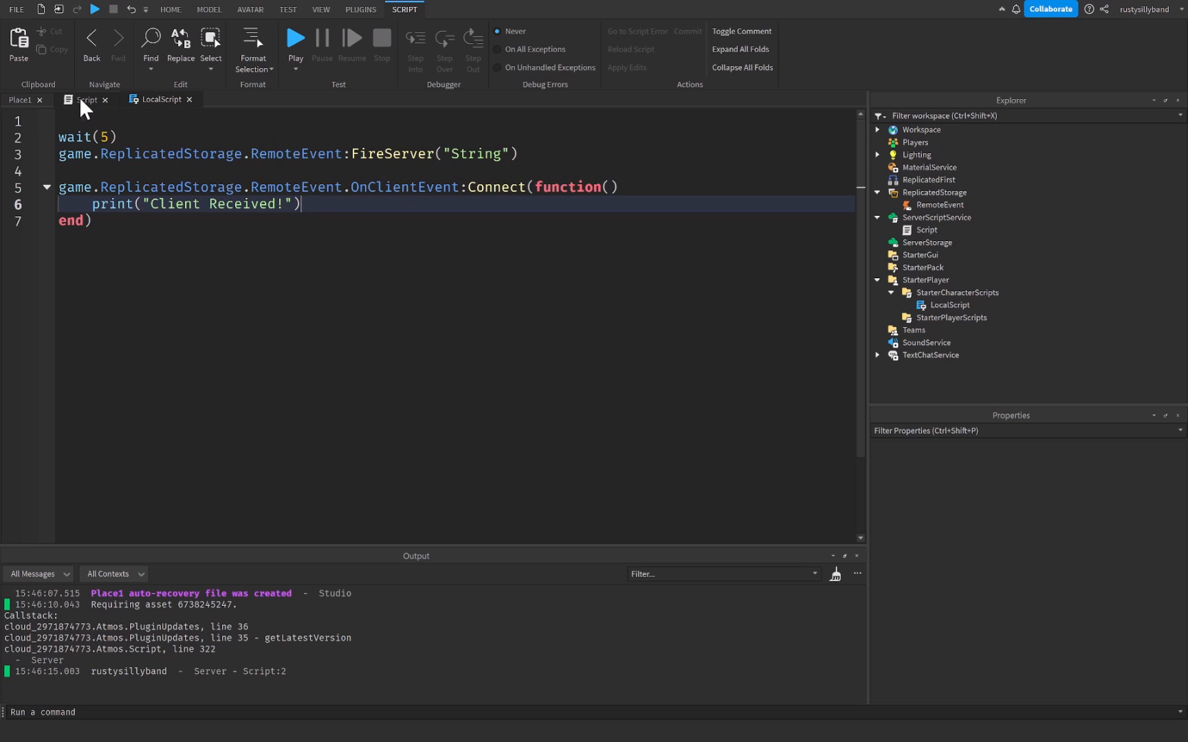
- Add wait(3) before FireClient(player), then wait(3) and RemoteEvent:FireAllClients() after it
click(87, 99)
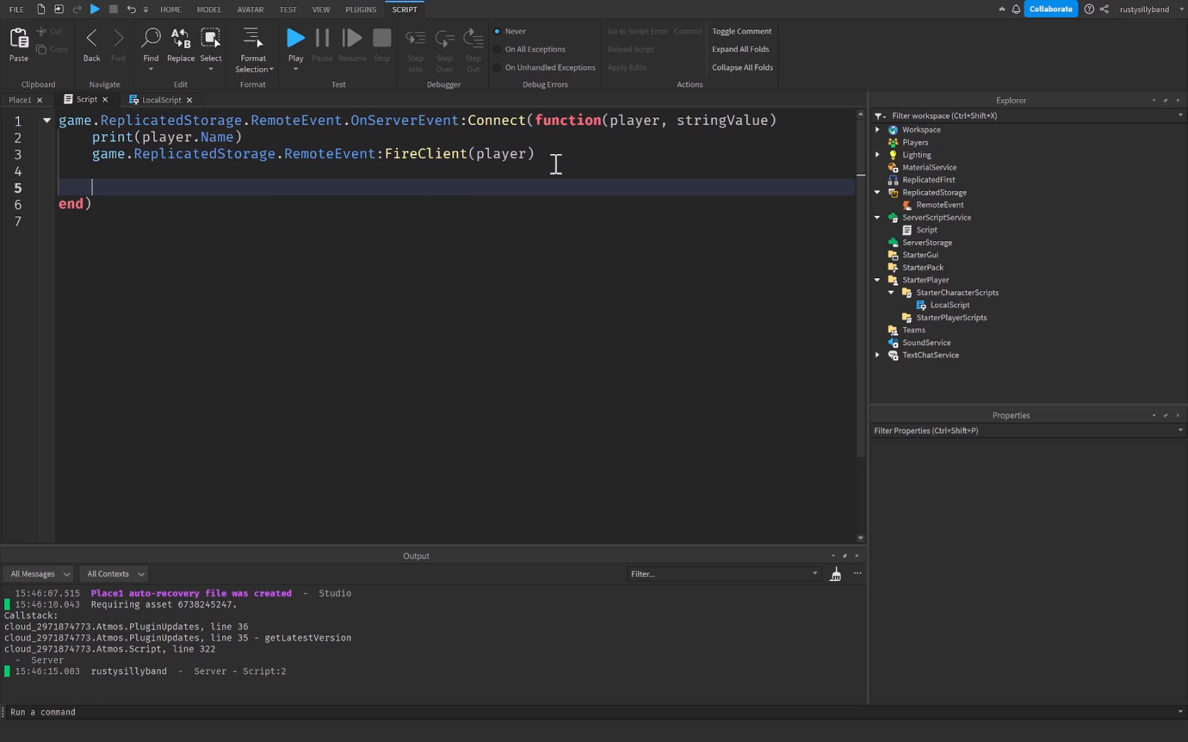
text(game.ReplicatedStorage.remo)
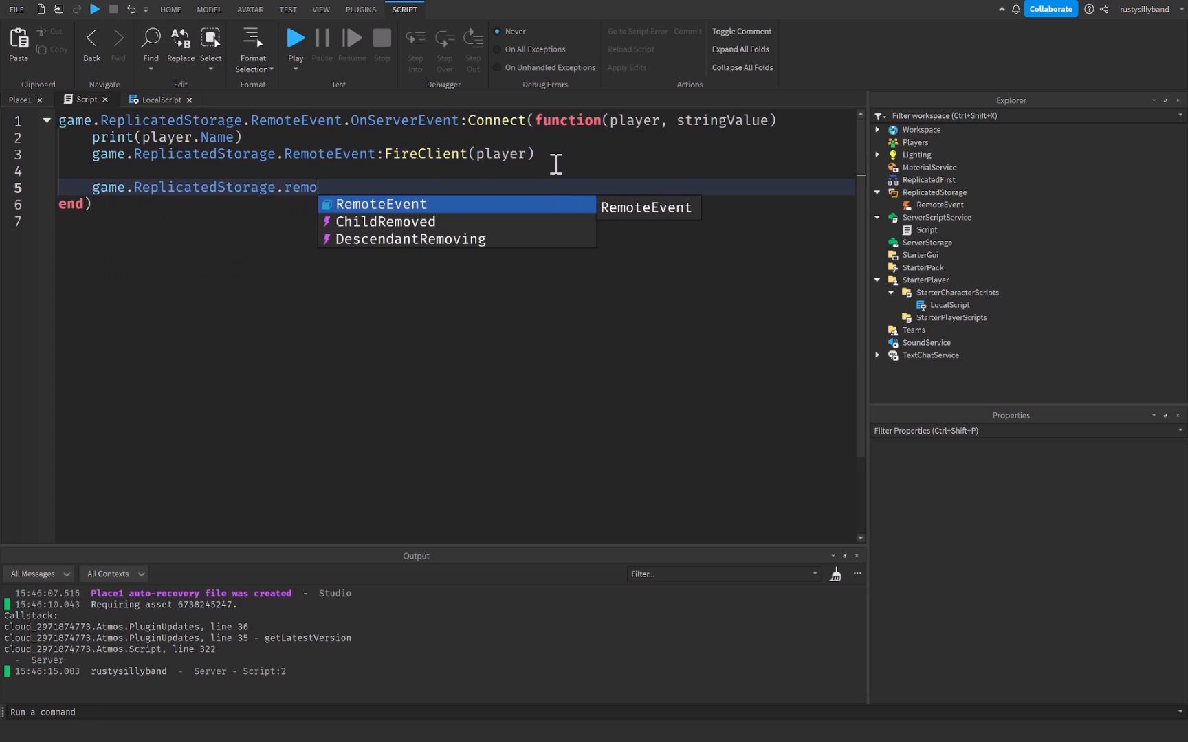
text(RemoteEvent:FireAllClients()
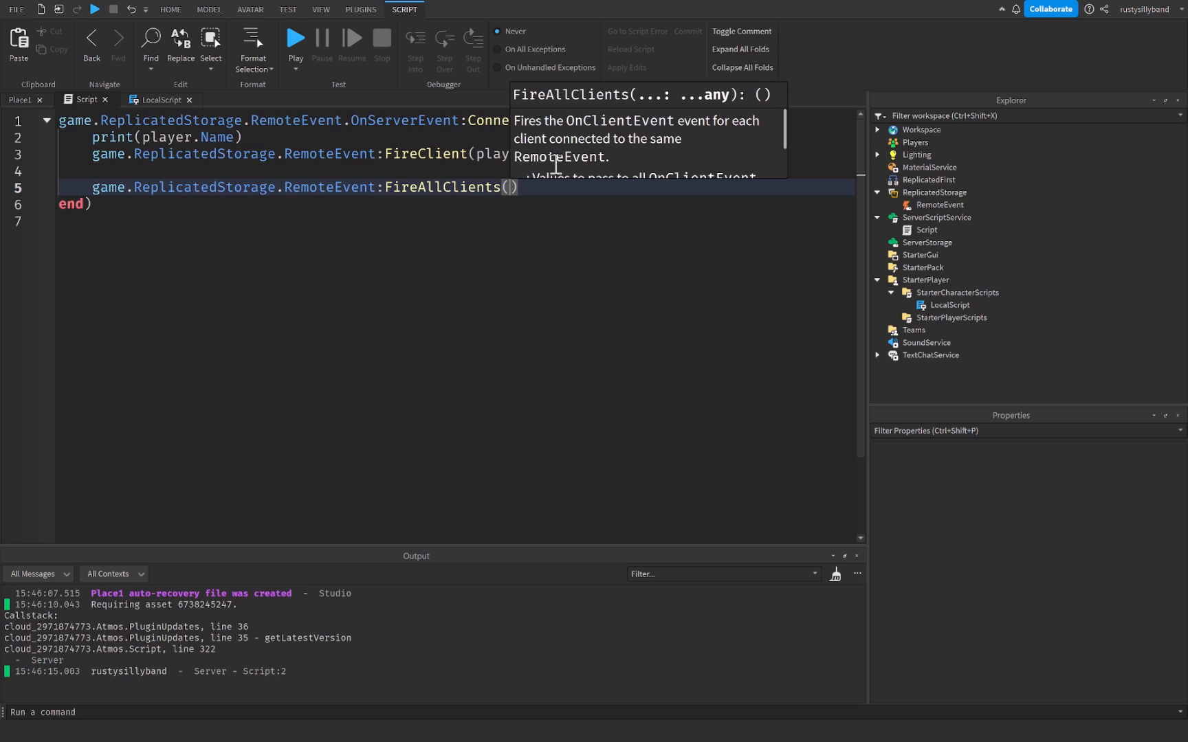
text(wait(5)
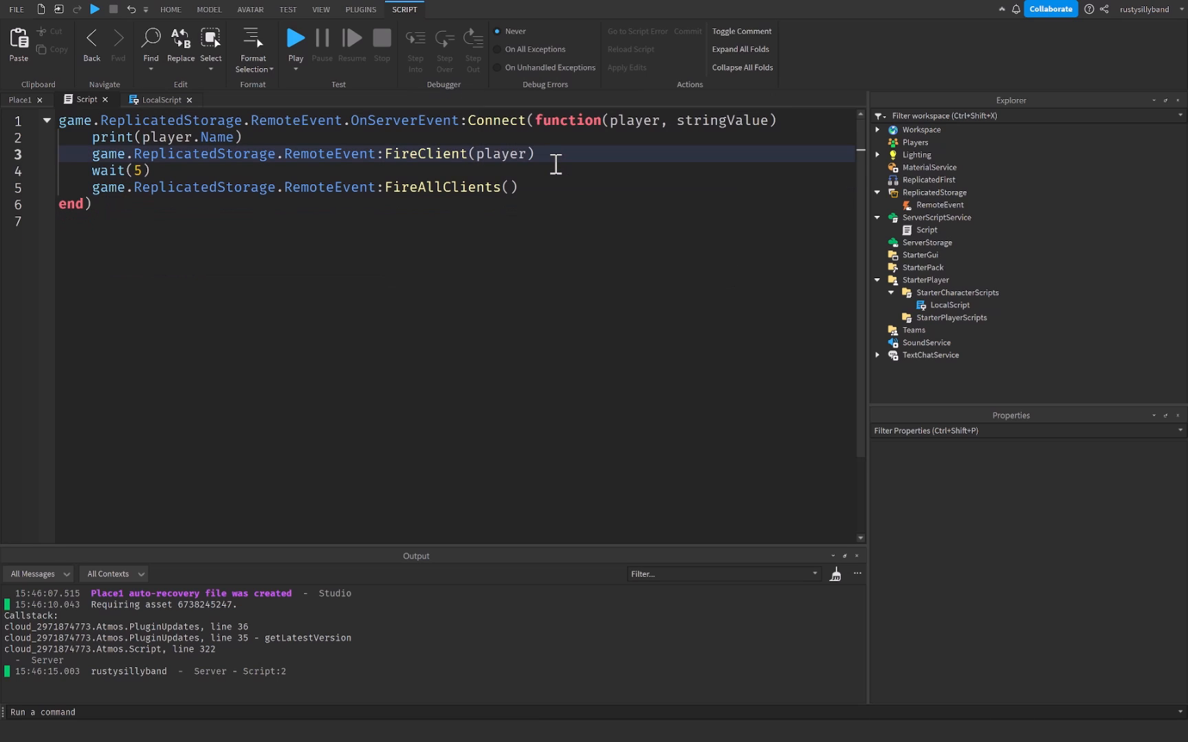
text(wait(3))
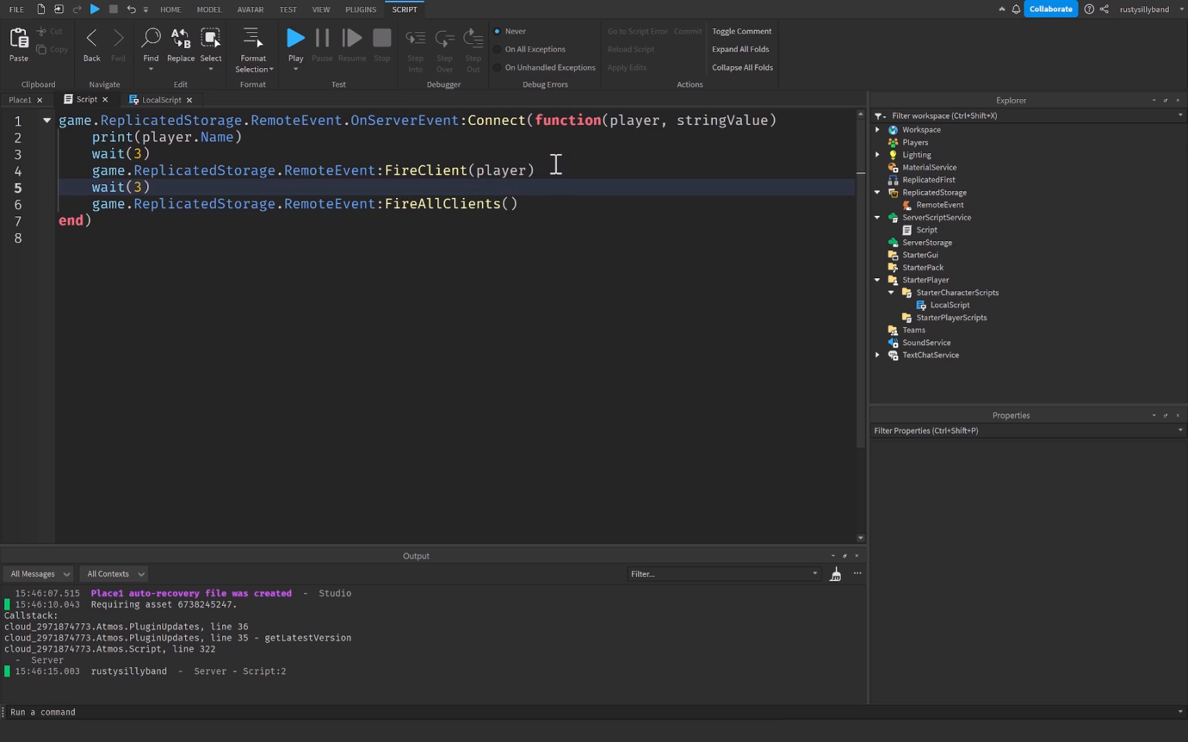
- Run a playtest logging the player name and "Client Received!" twice, then stop it
click(294, 37)
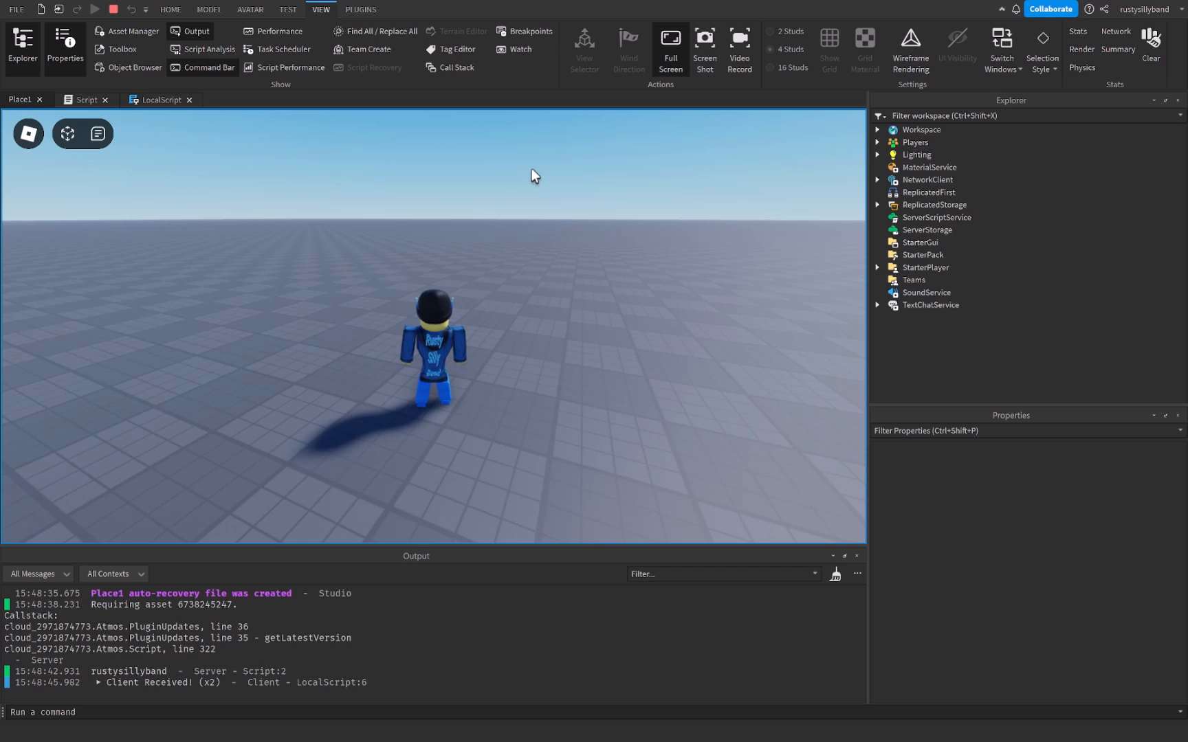
click(84, 99)
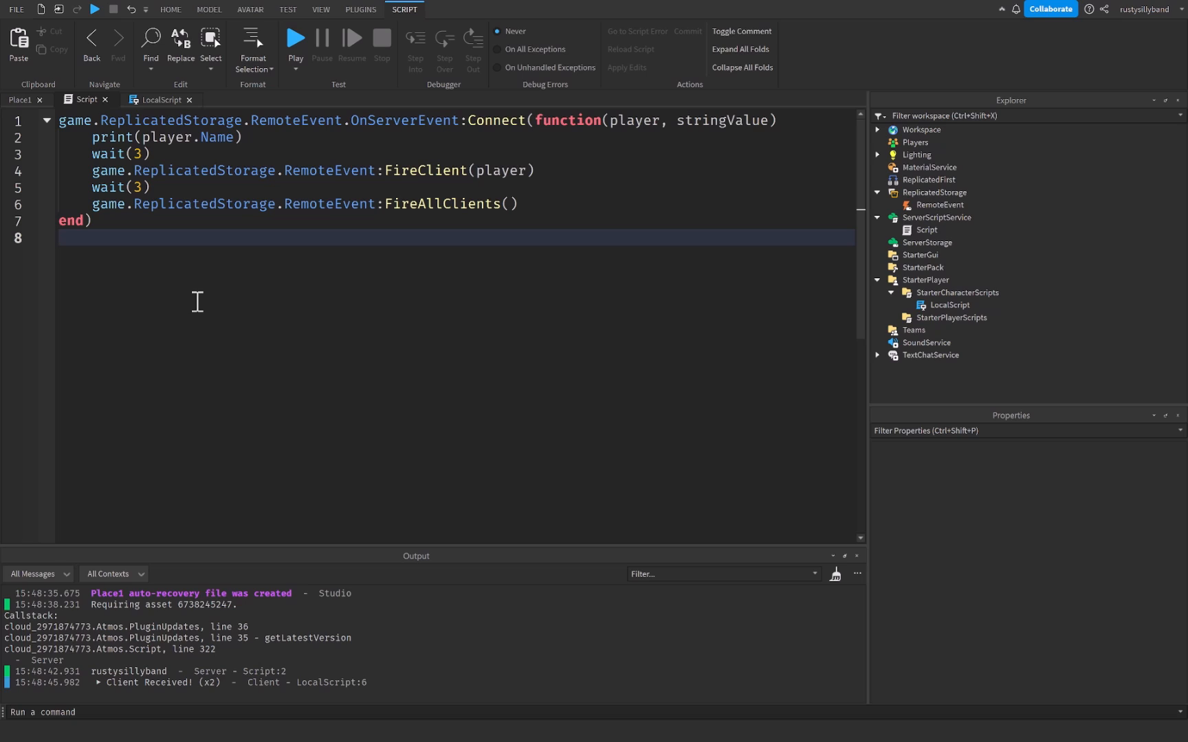
mouse_move(633, 335)
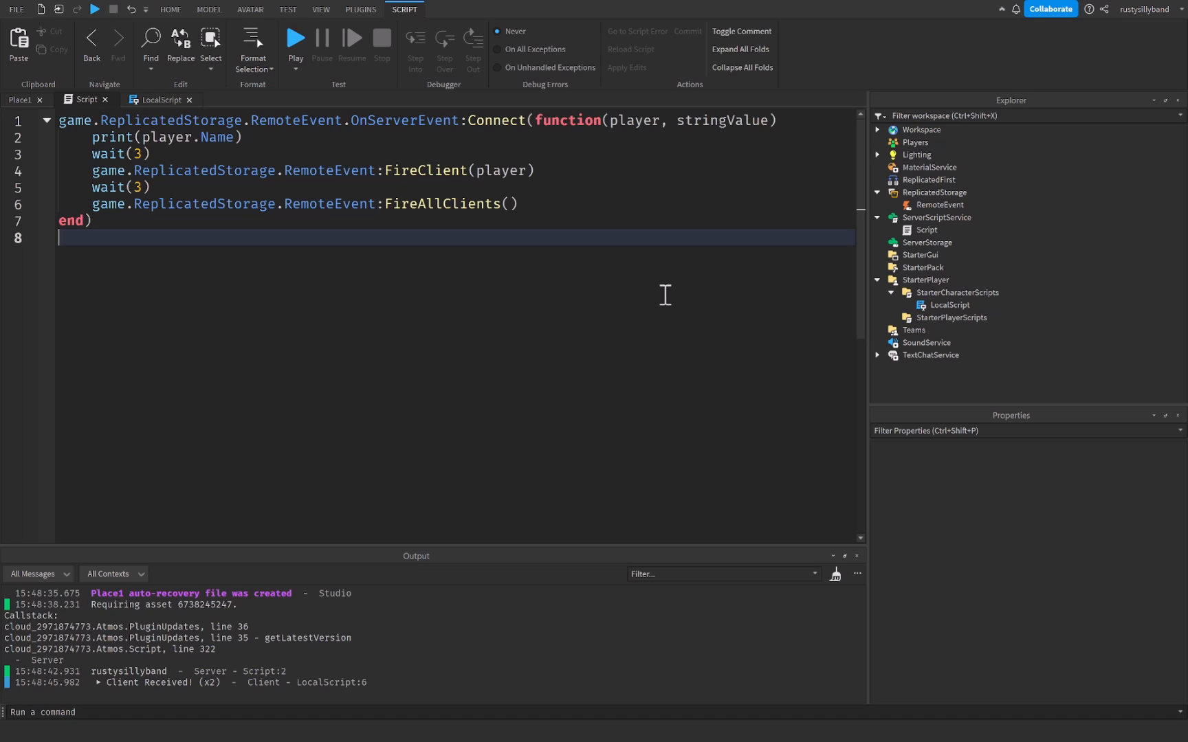
mouse_move(644, 246)
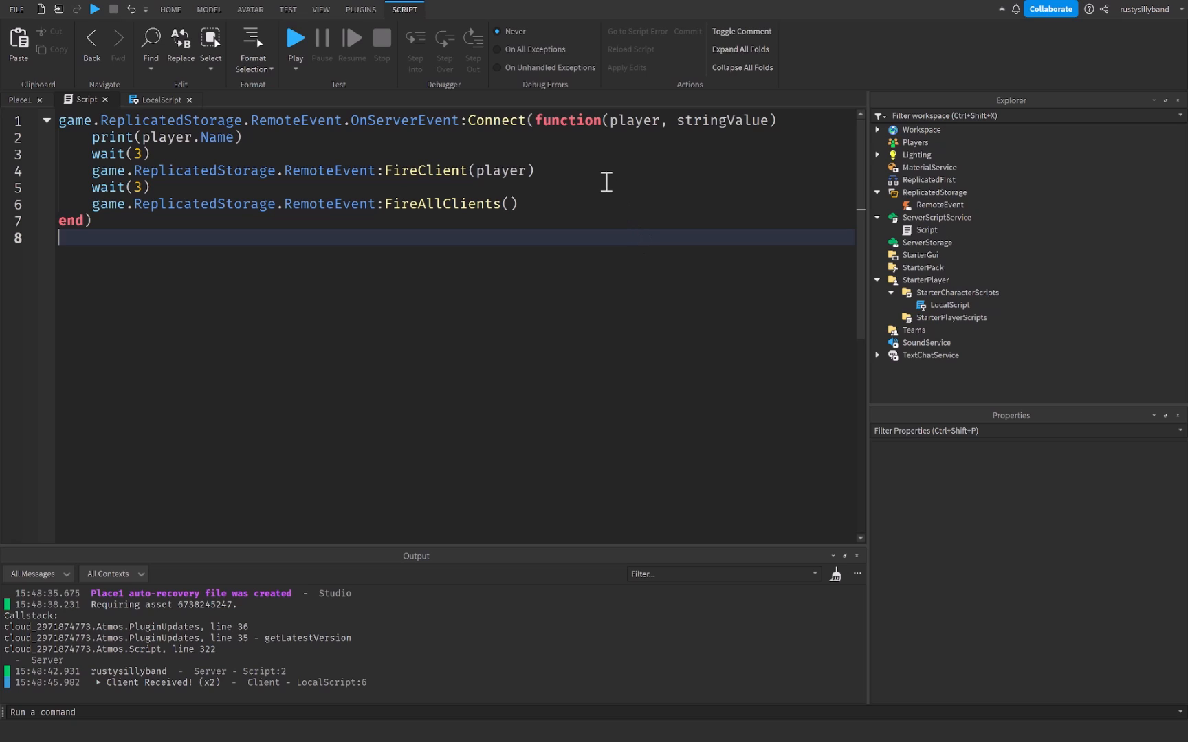
mouse_move(538, 225)
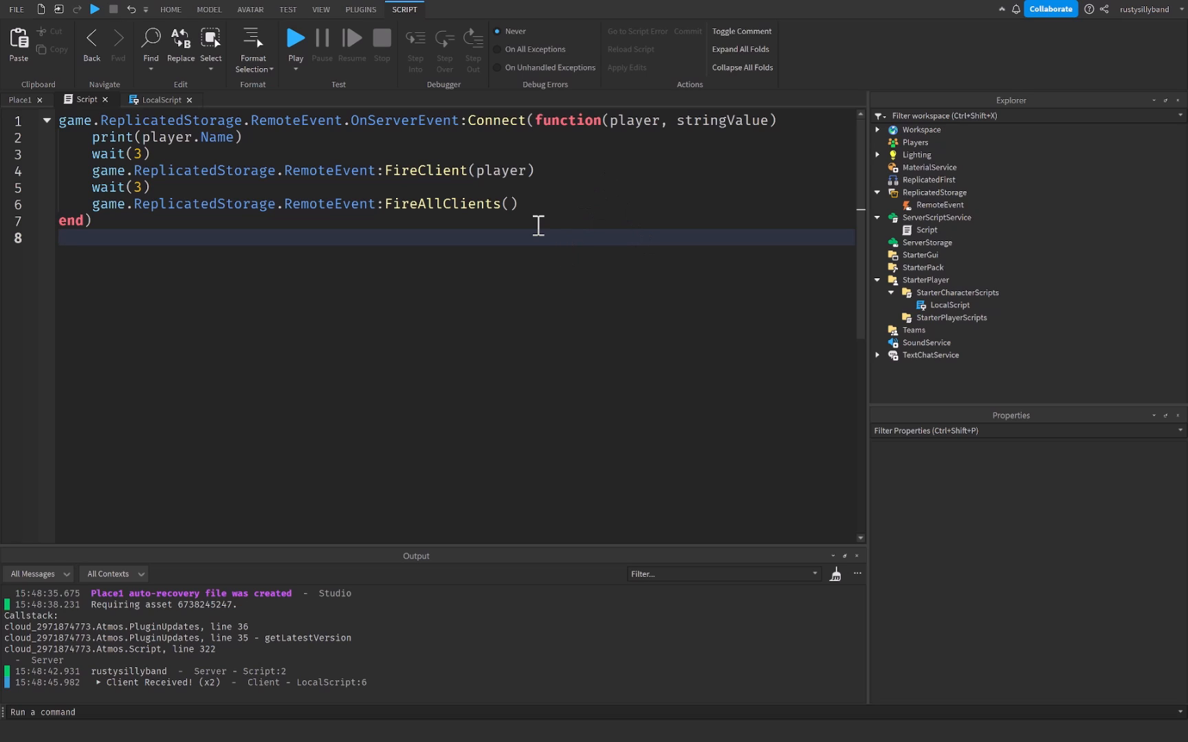
mouse_move(535, 222)
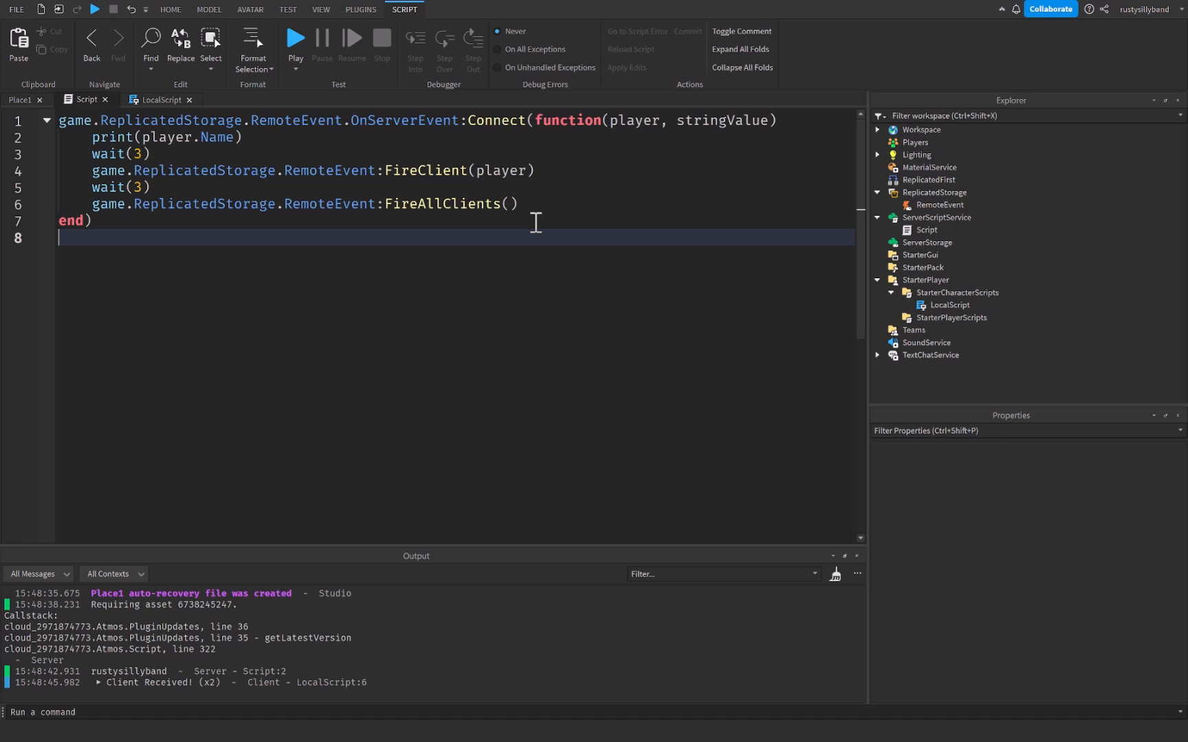
mouse_move(596, 194)
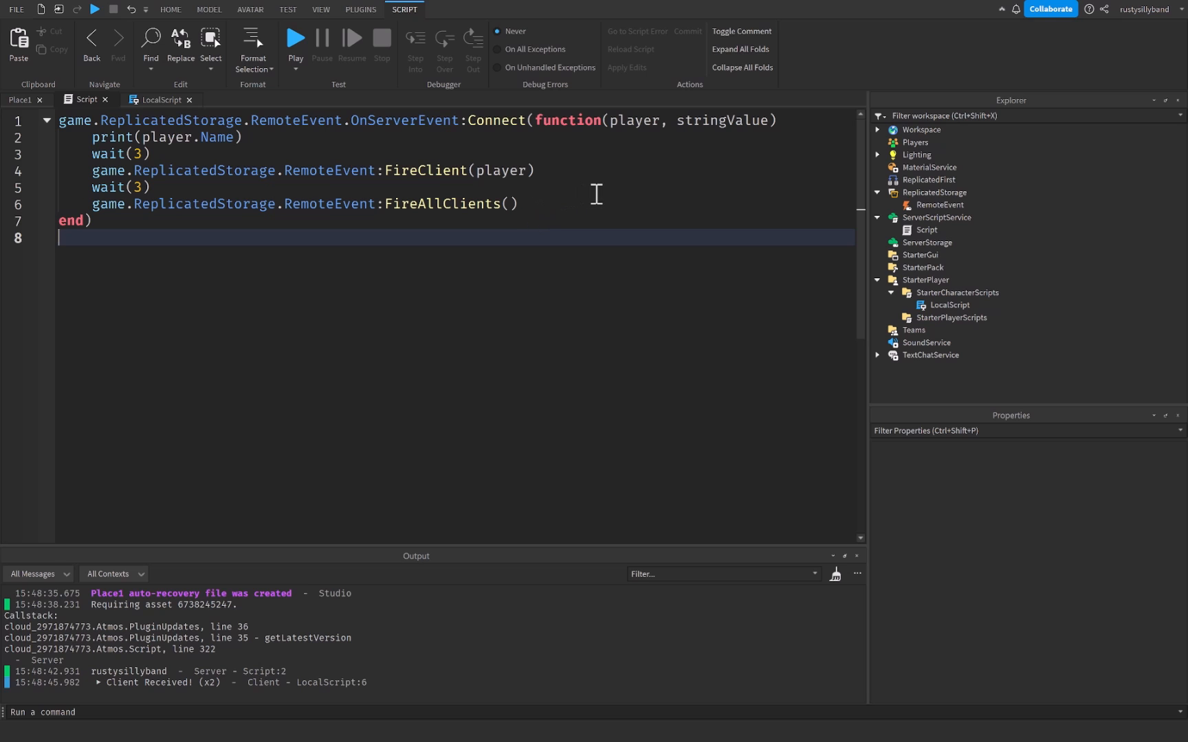
mouse_move(422, 251)
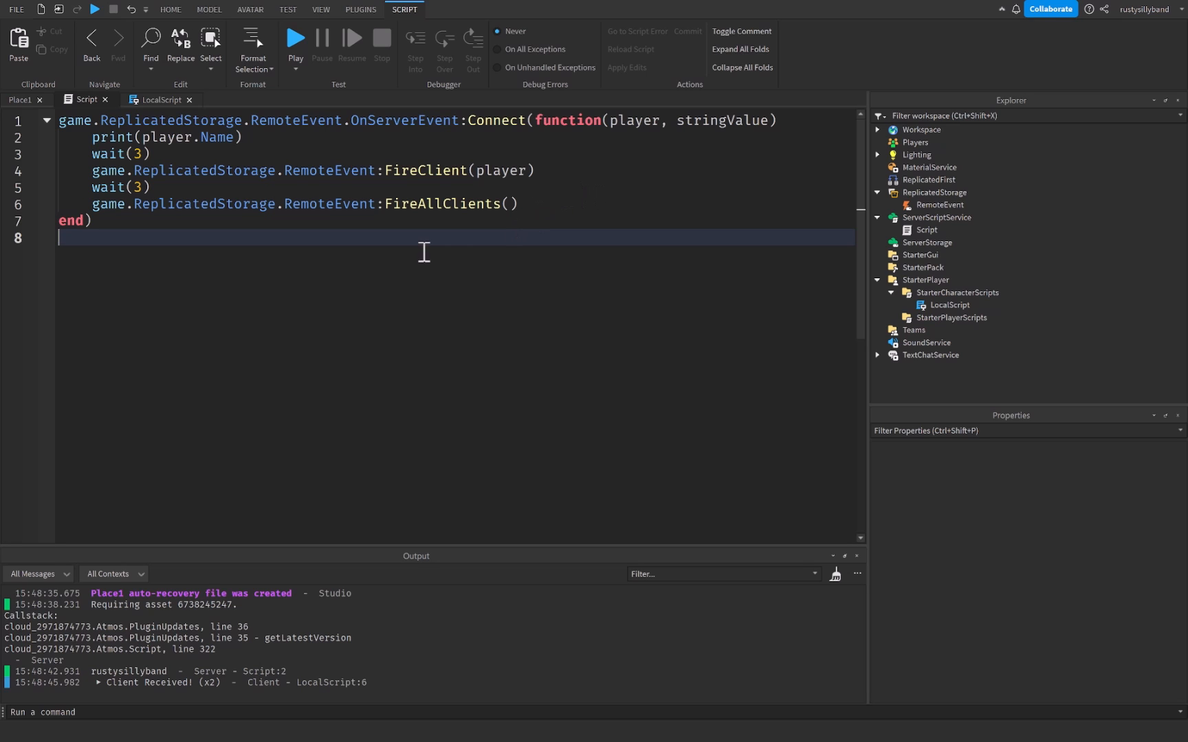